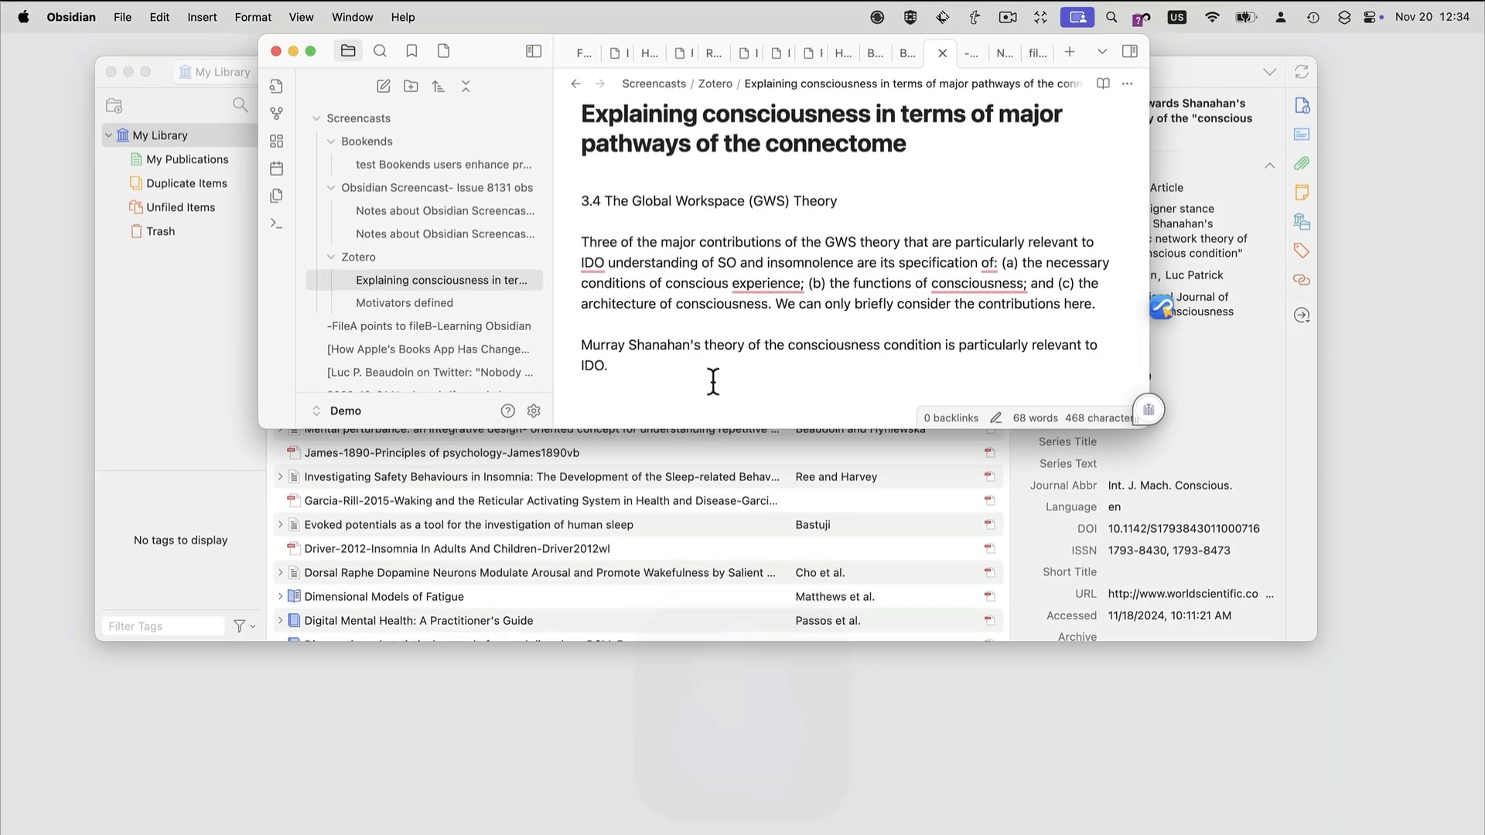
Paste the Obsidian note link into the Zotero note 'Motivators defined' and follow it to Obsidian
{"action": "type", "text": "[Beaudoin. 2011. *The designer stance towards Shanahan's dynamic network theory of the \"conscious condition\"*](zotero://select/items/_UBZ35ULL)"}
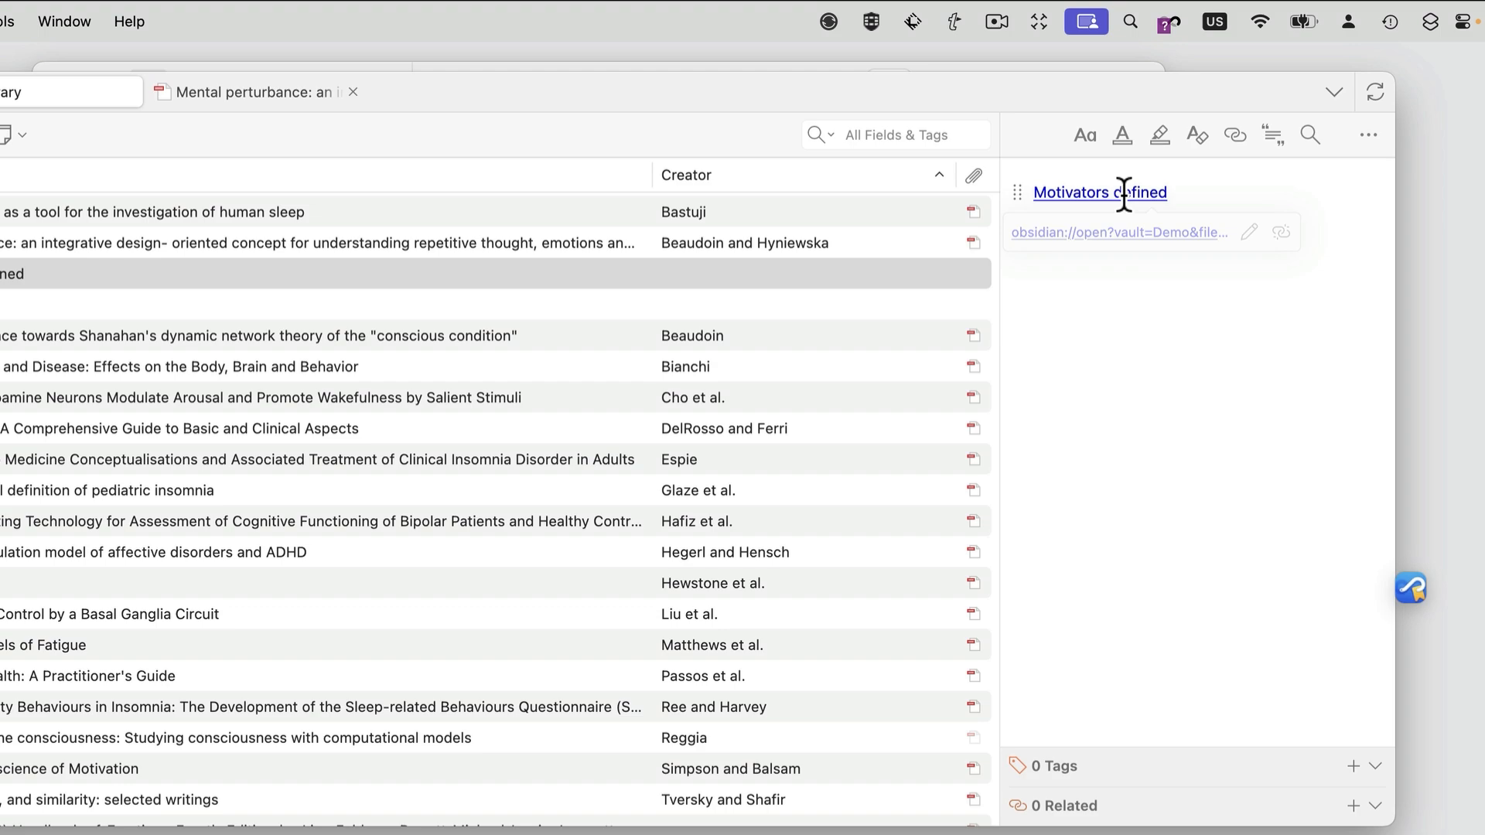
{"action": "left_click", "coordinate": [1100, 192]}
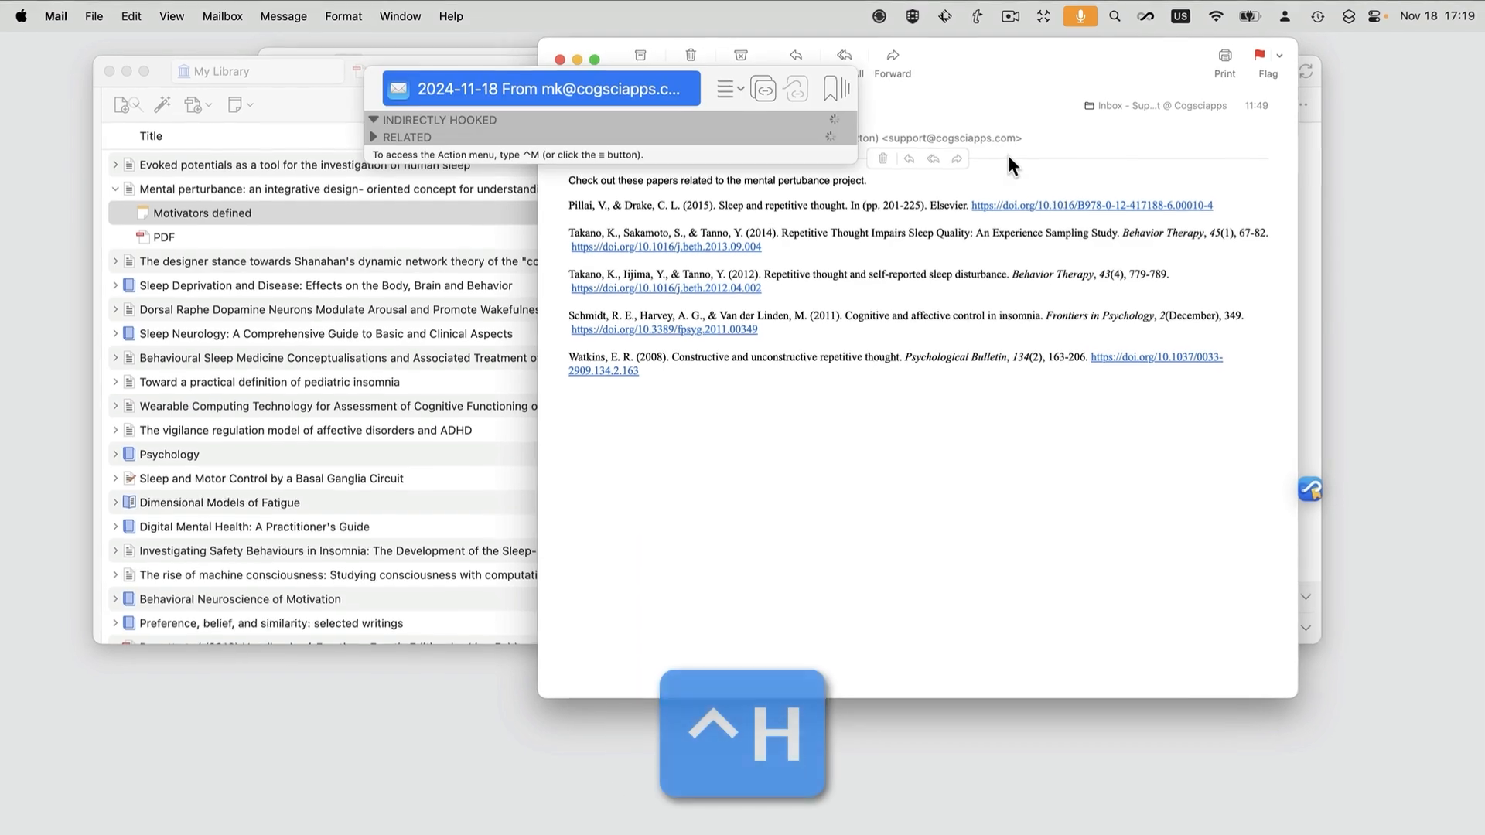
Show the Mail message recommending papers for the mental perturbance project
{"action": "left_click", "coordinate": [727, 88]}
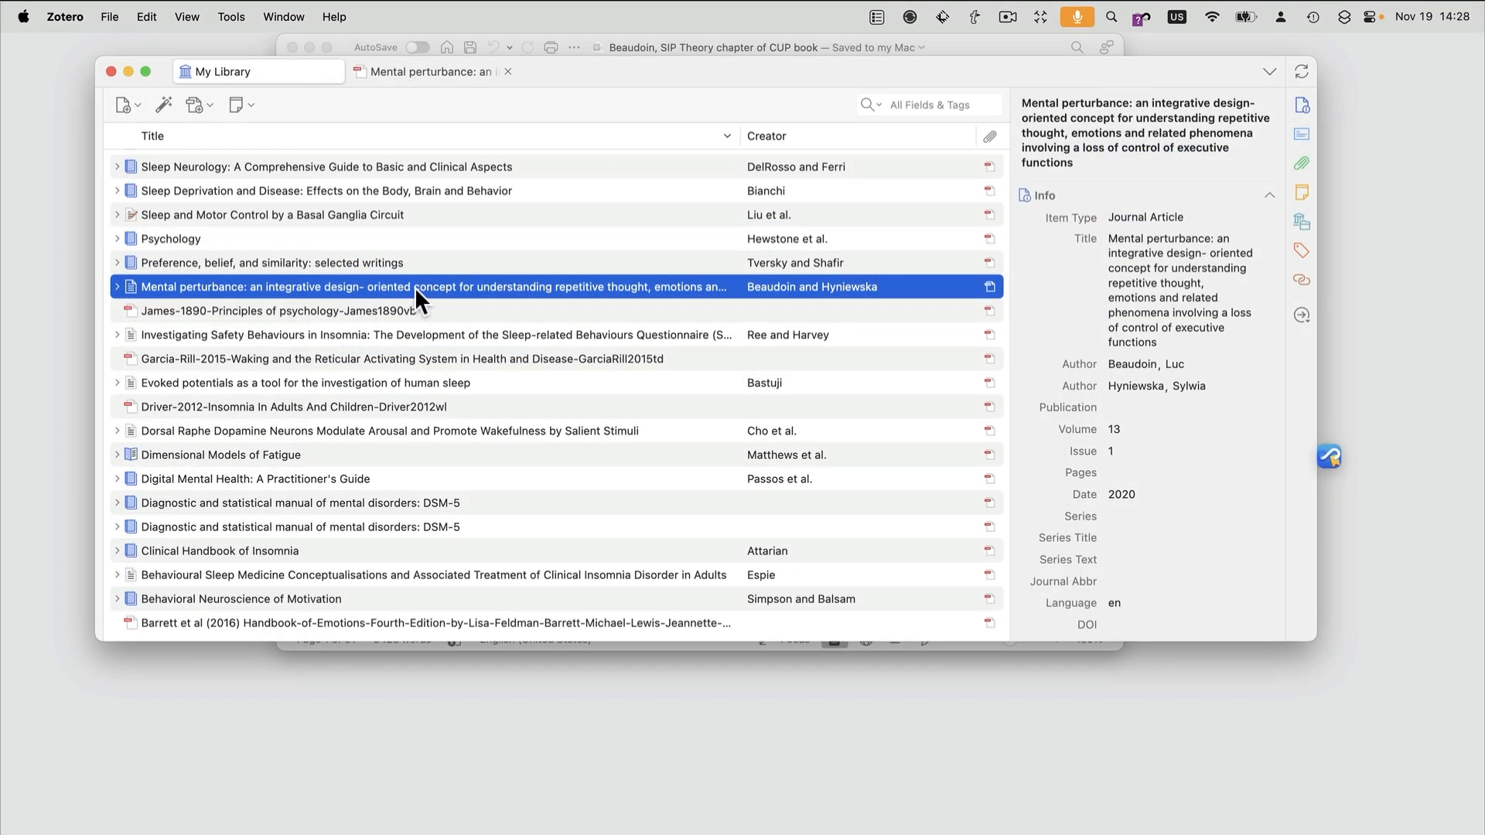
{"action": "mouse_move", "coordinate": [364, 285]}
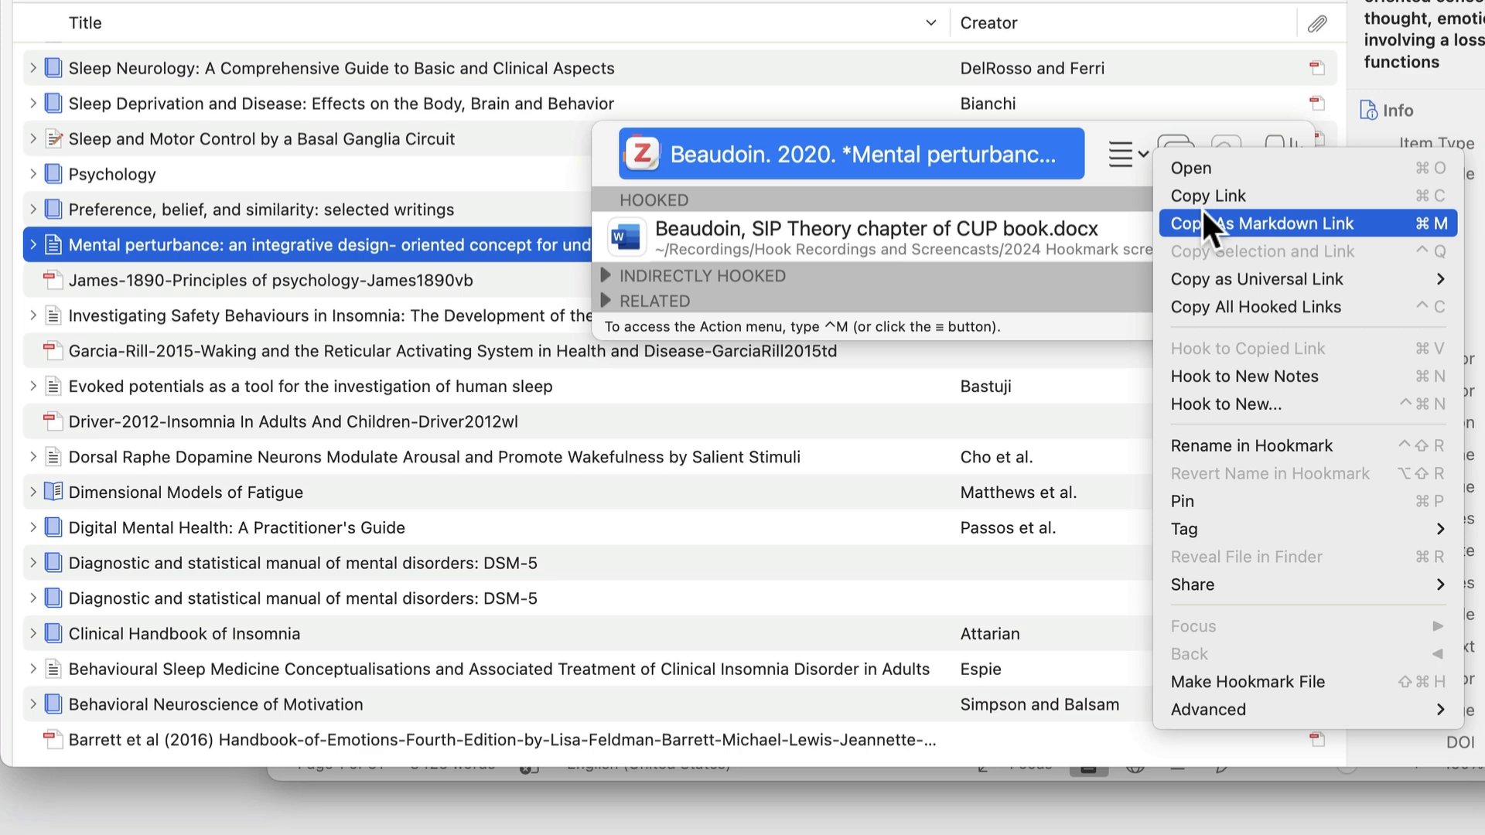
{"action": "mouse_move", "coordinate": [563, 275]}
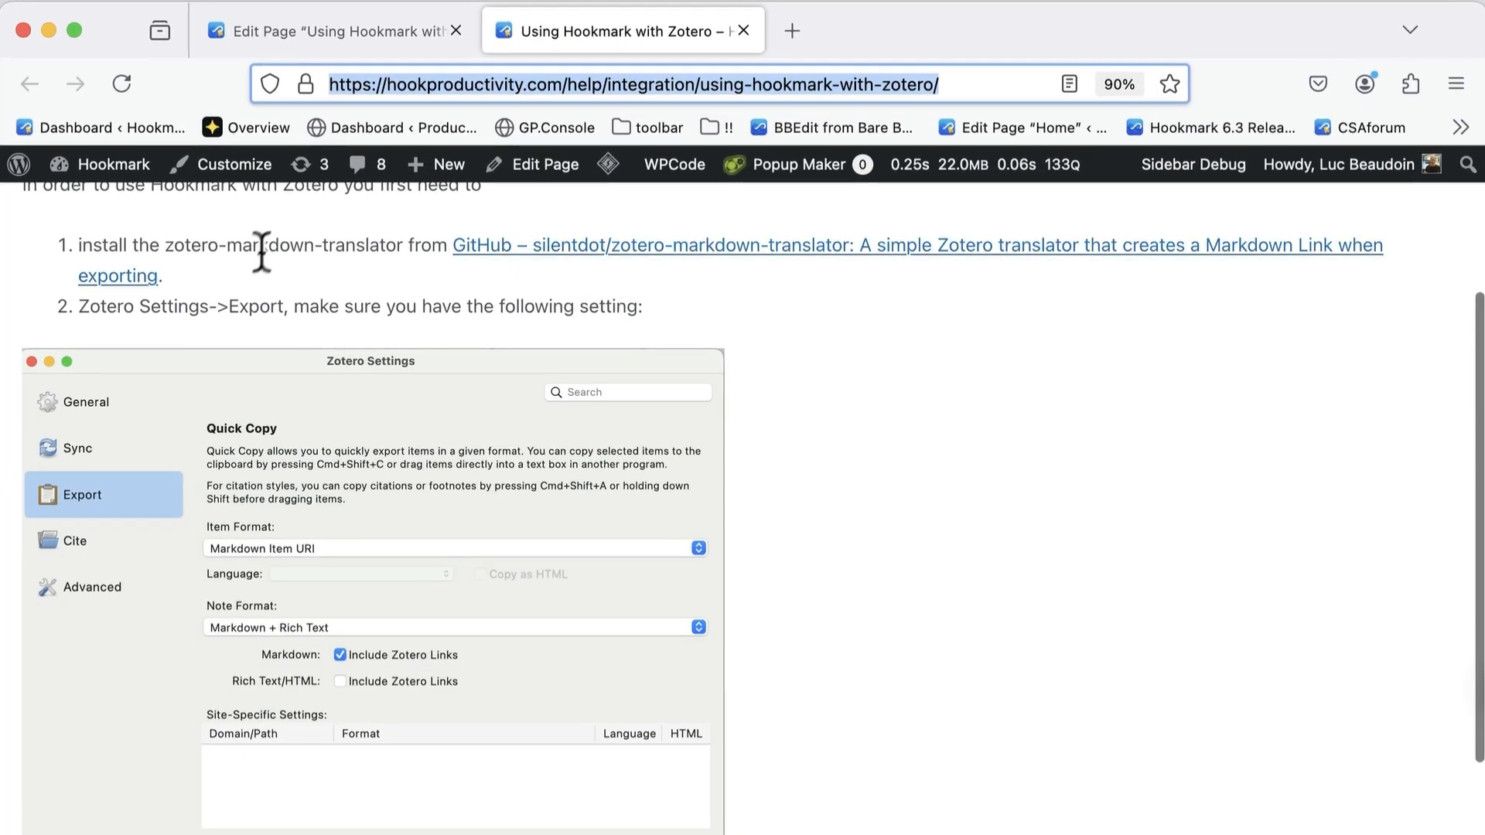
{"action": "mouse_move", "coordinate": [568, 270]}
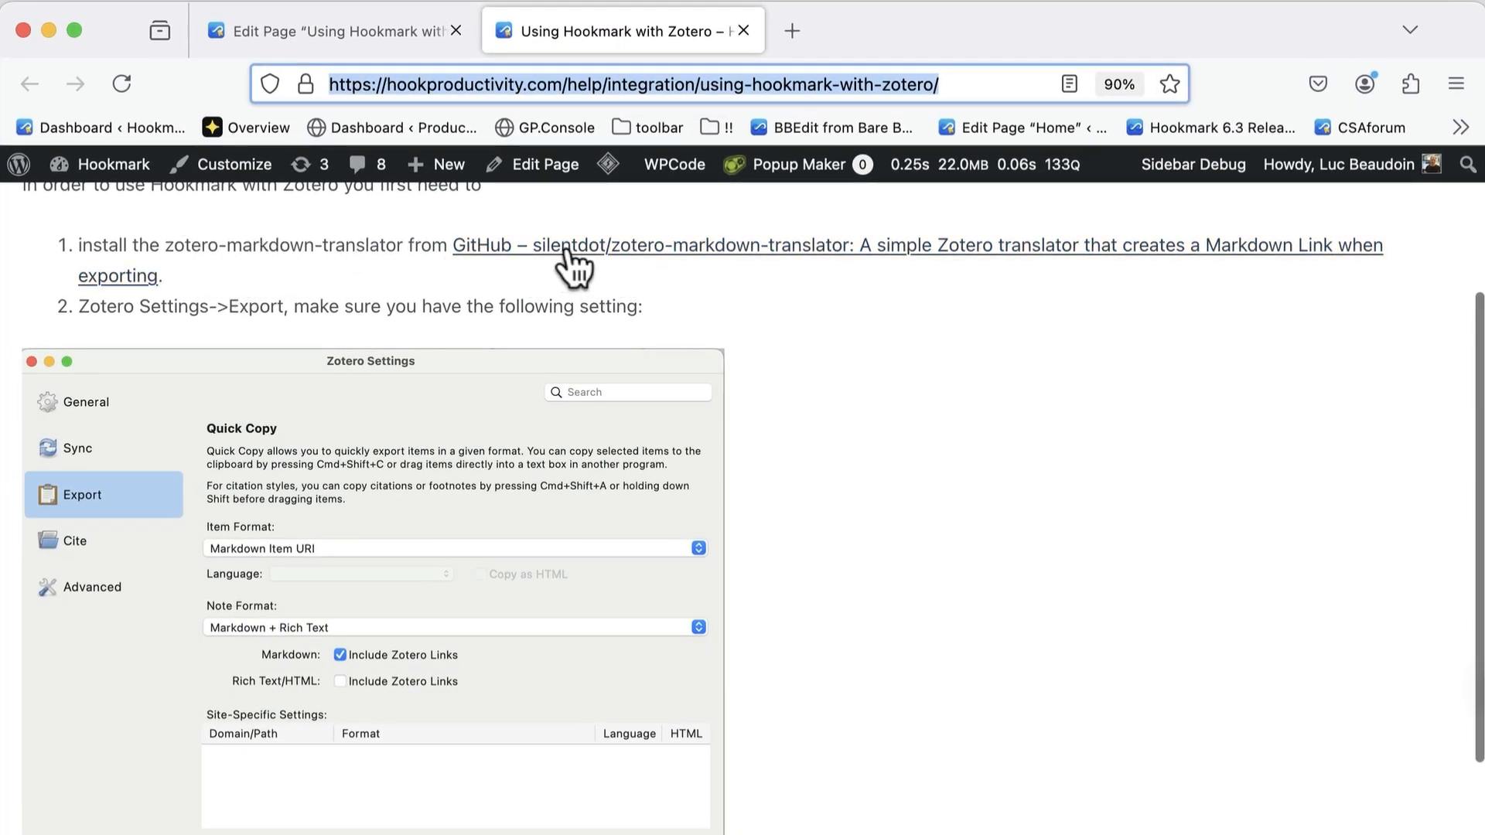
View the zotero-markdown-translator GitHub repository and its How to Install section
{"action": "left_click", "coordinate": [568, 246]}
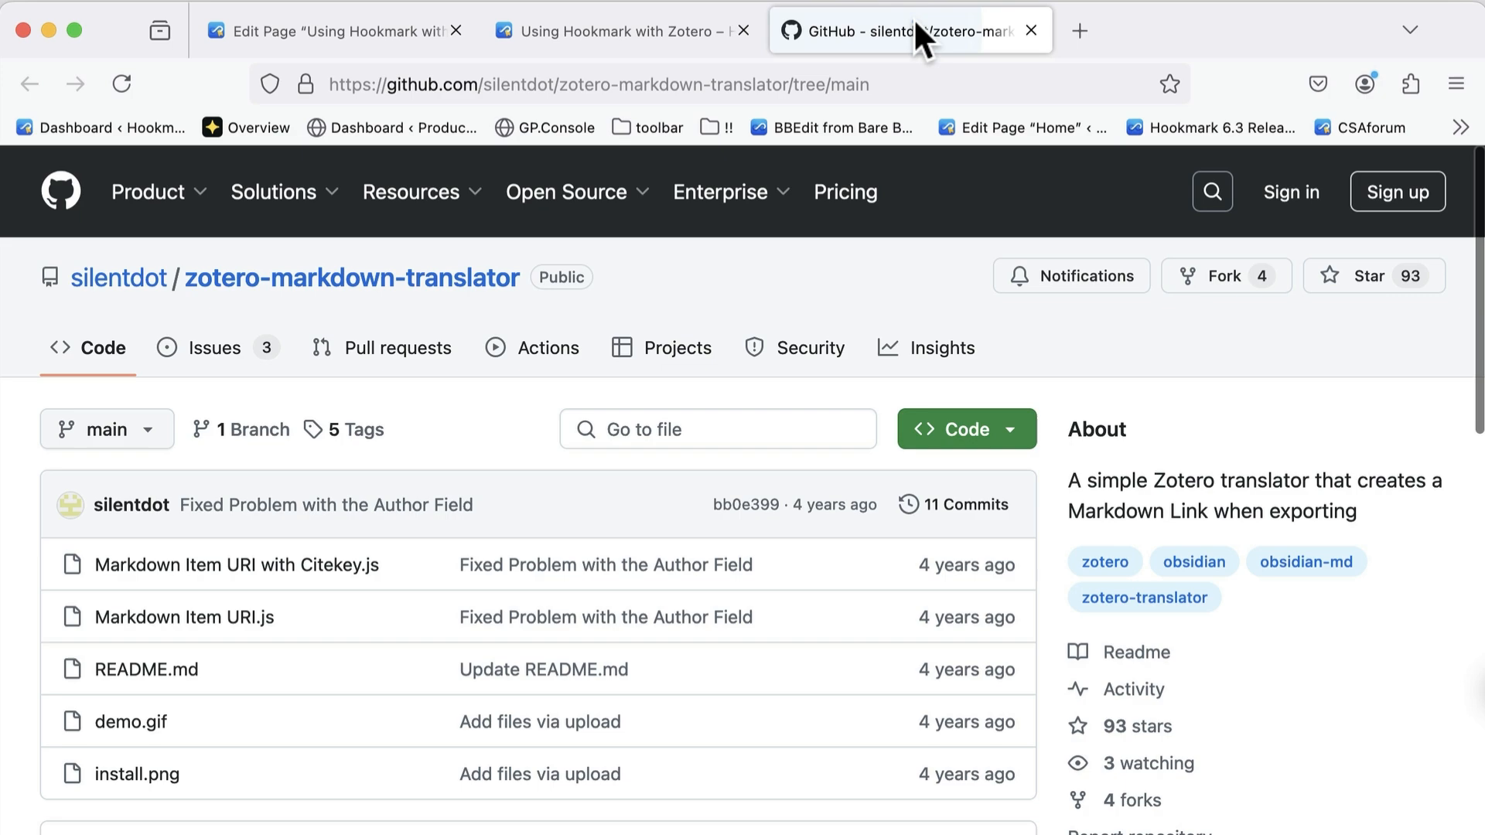
{"action": "scroll", "scroll_direction": "down", "scroll_amount": 3}
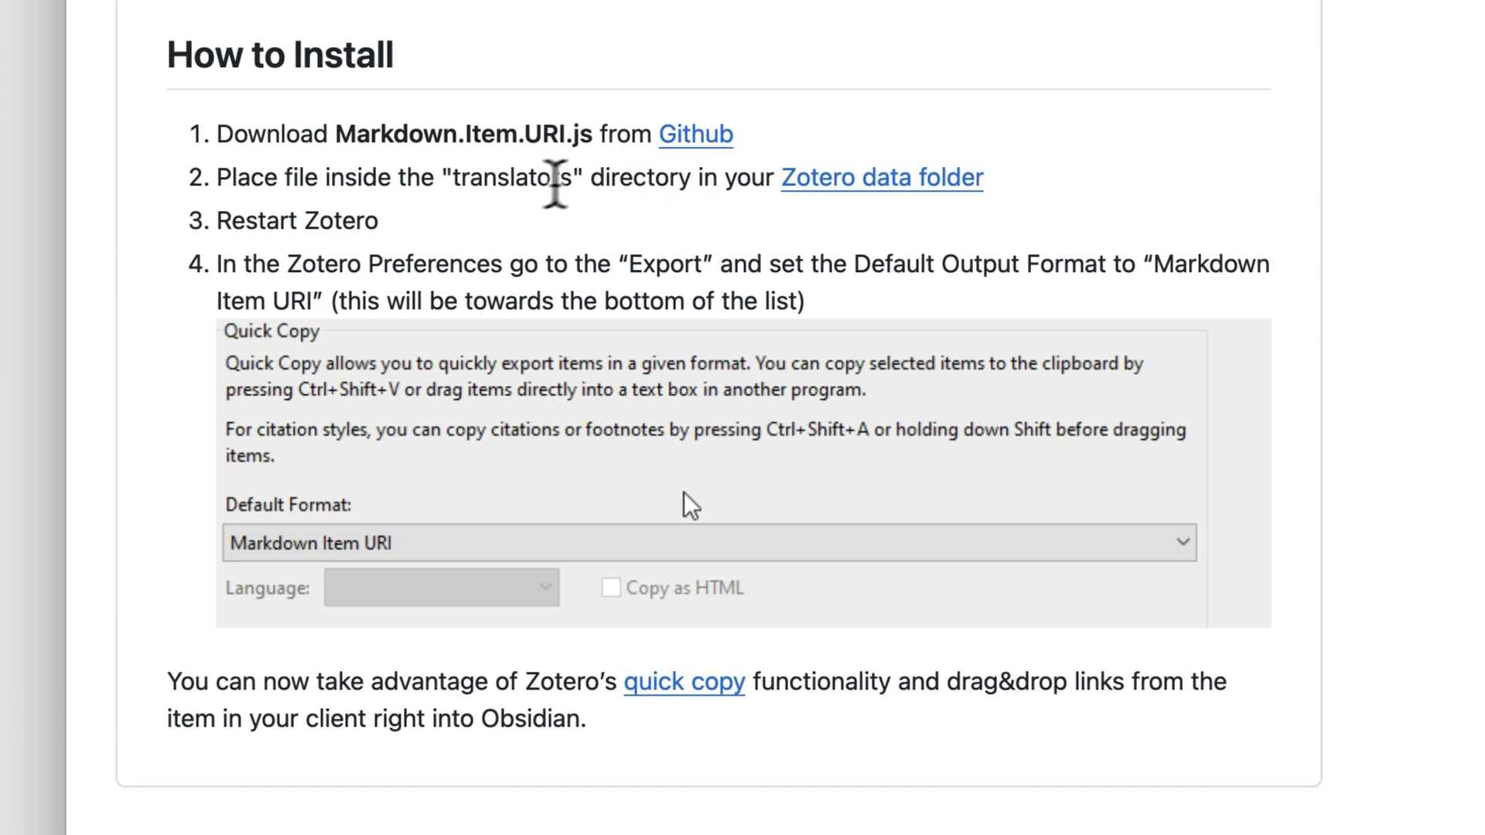
{"action": "mouse_move", "coordinate": [625, 209]}
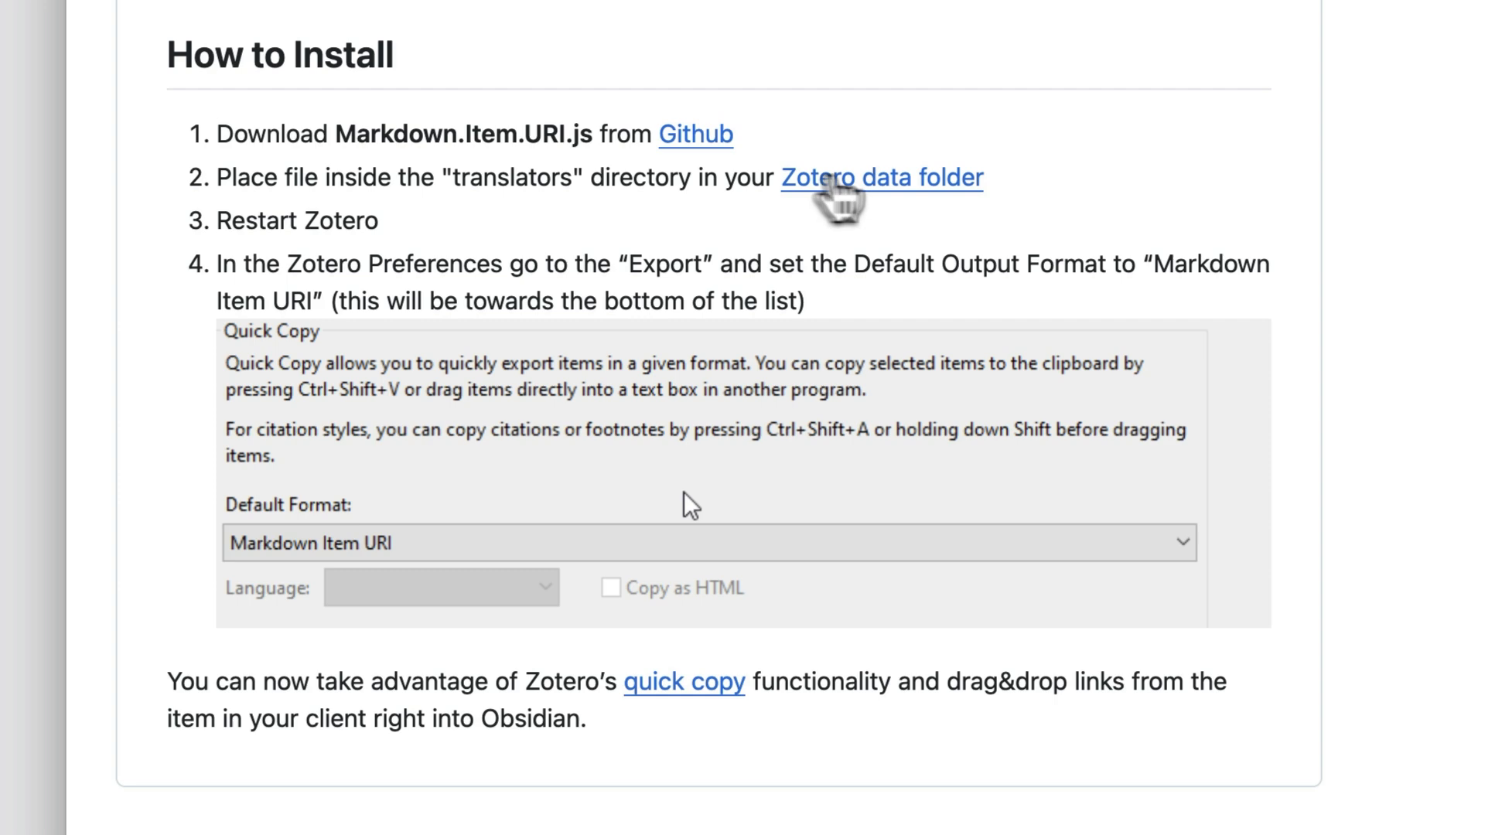
{"action": "scroll", "scroll_direction": "down", "scroll_amount": 3}
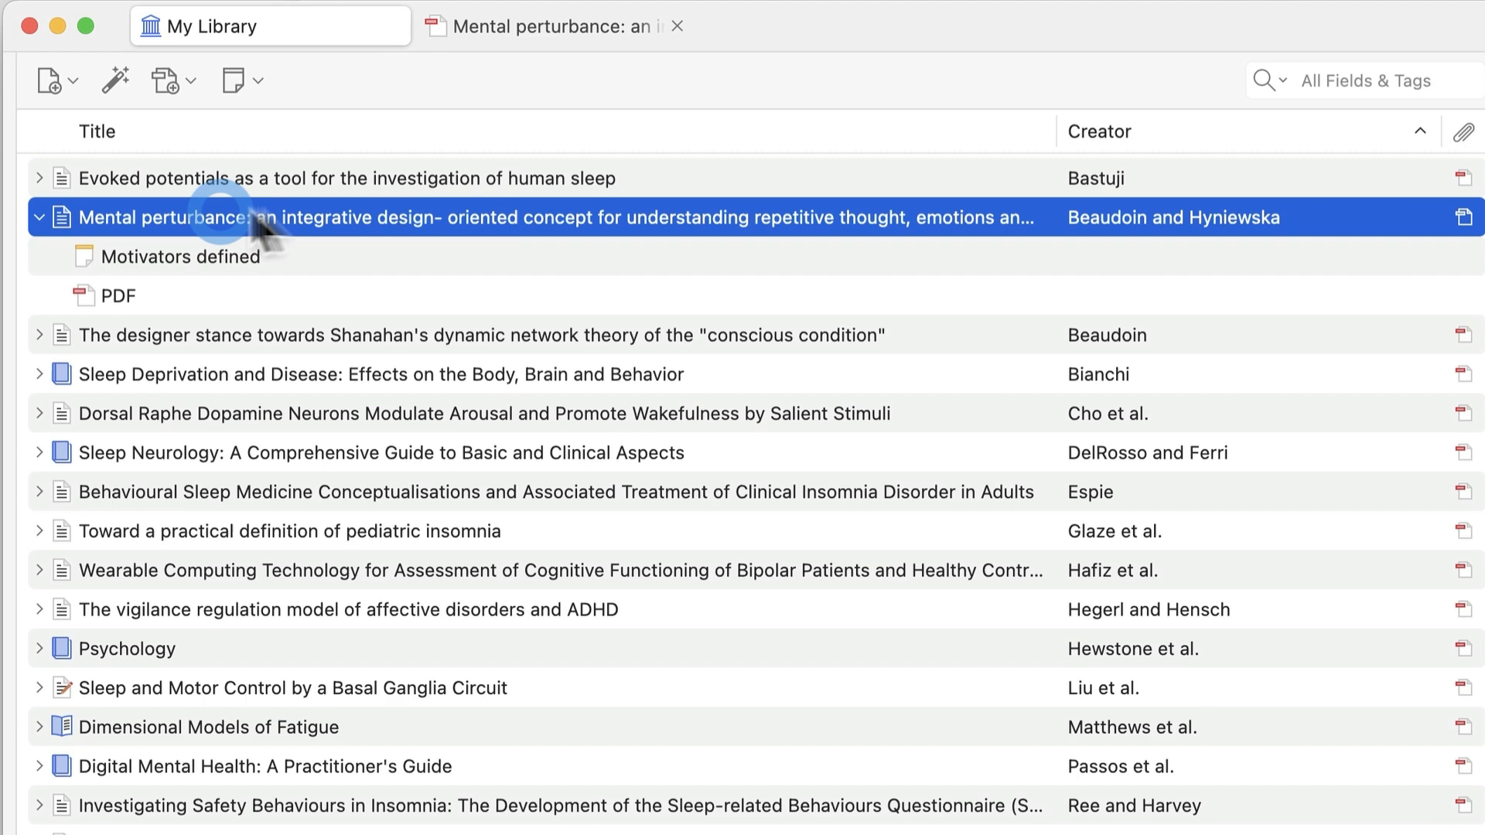
{"action": "key", "text": "ctrl+h"}
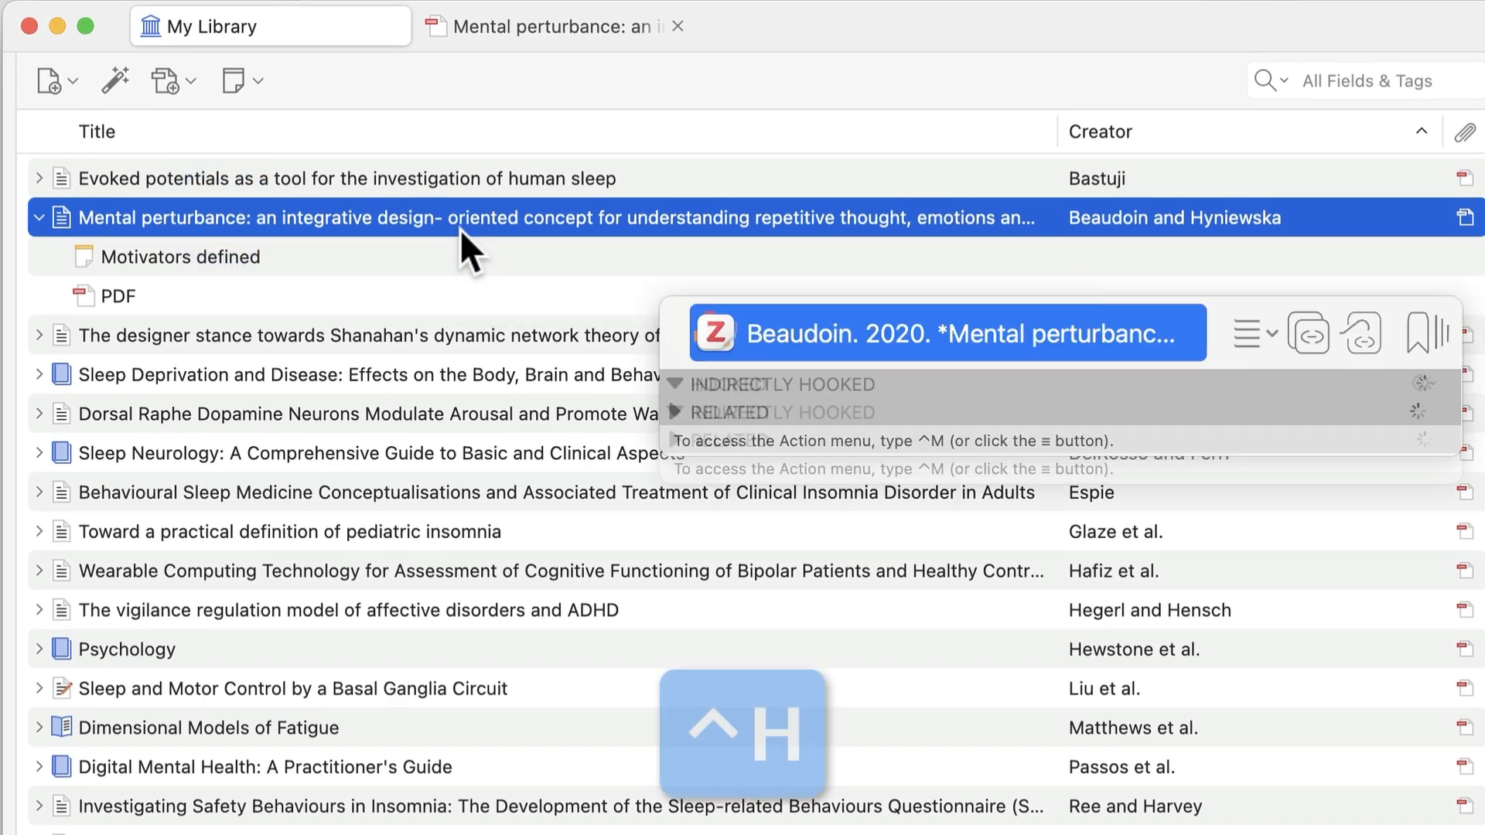
{"action": "left_click", "coordinate": [1252, 334]}
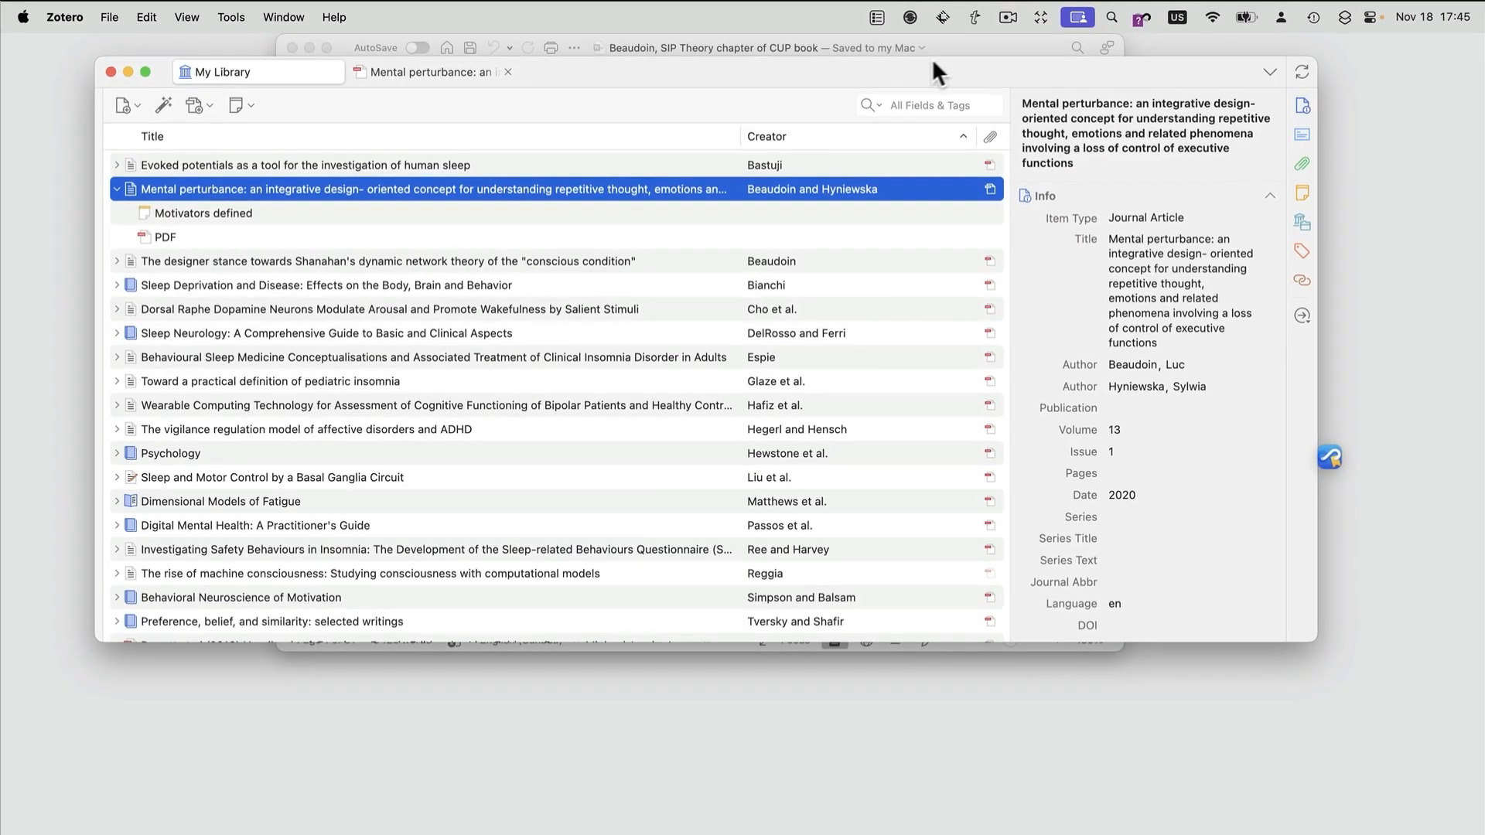
Hook the SIP Theory chapter draft in Word to the copied Zotero article link
{"action": "left_click", "coordinate": [763, 48]}
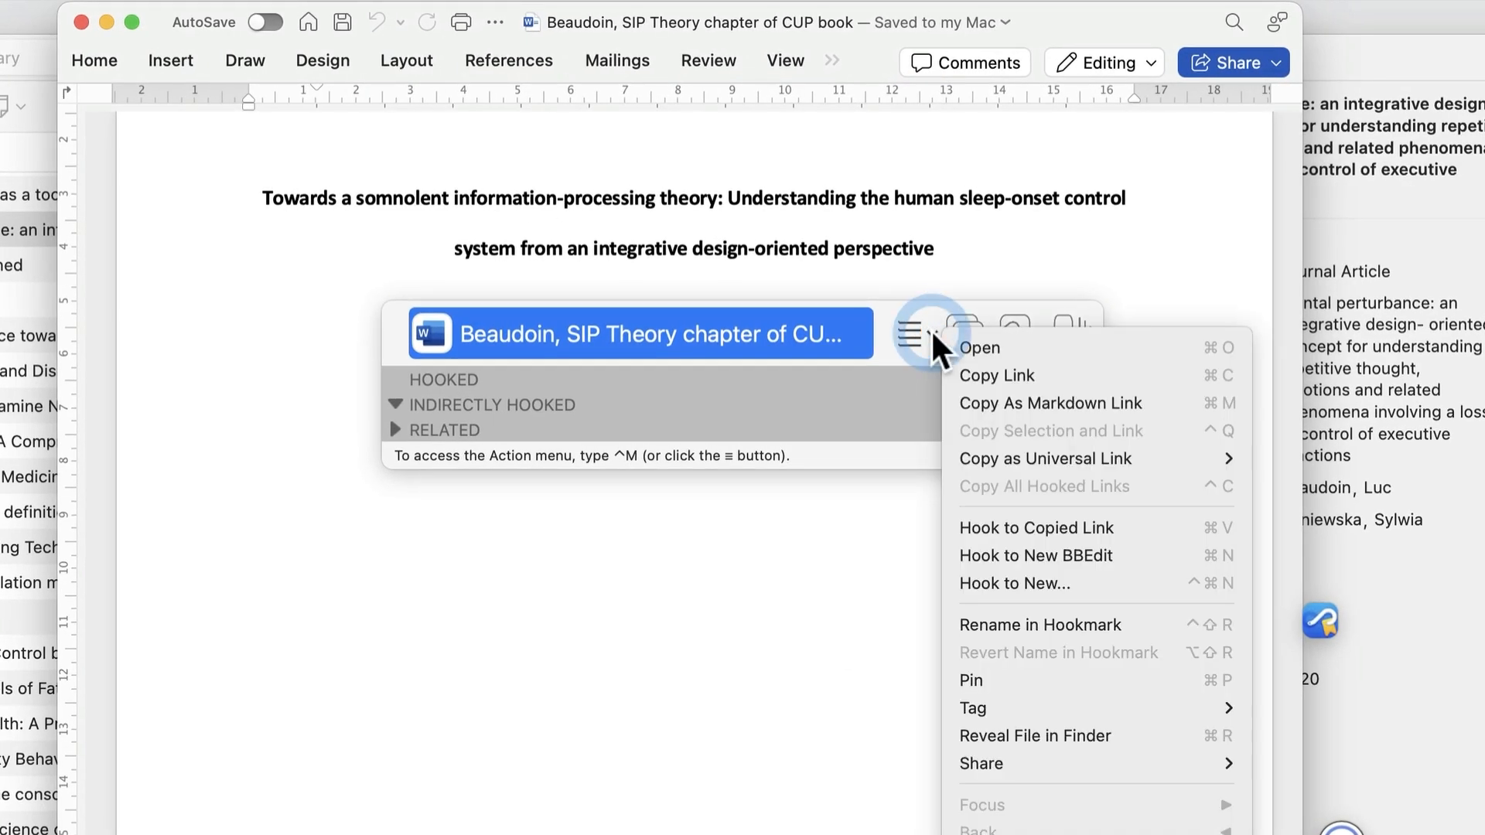
{"action": "mouse_move", "coordinate": [1001, 540]}
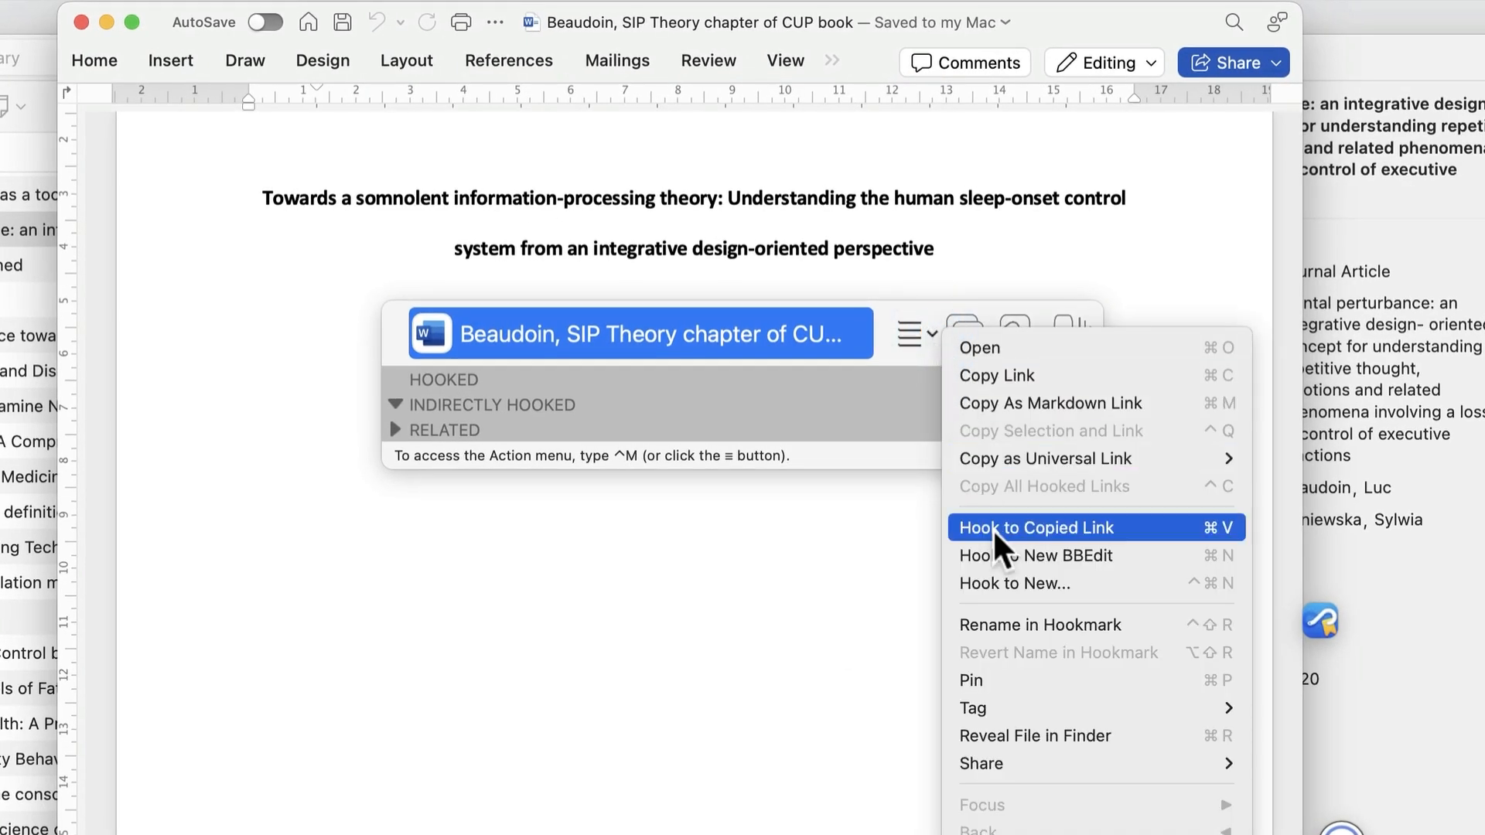
{"action": "mouse_move", "coordinate": [1018, 552]}
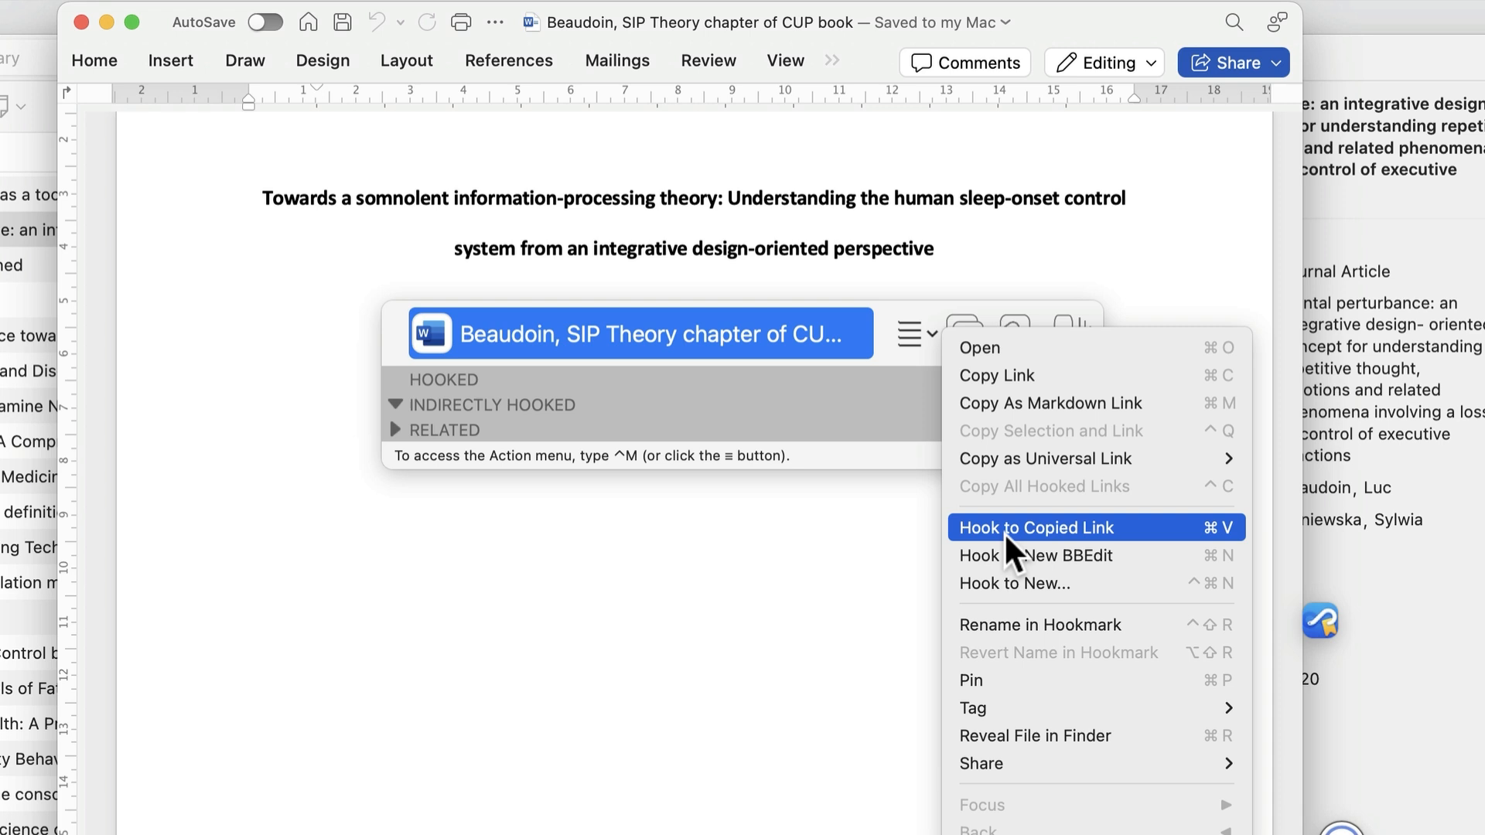
{"action": "left_click", "coordinate": [1036, 528]}
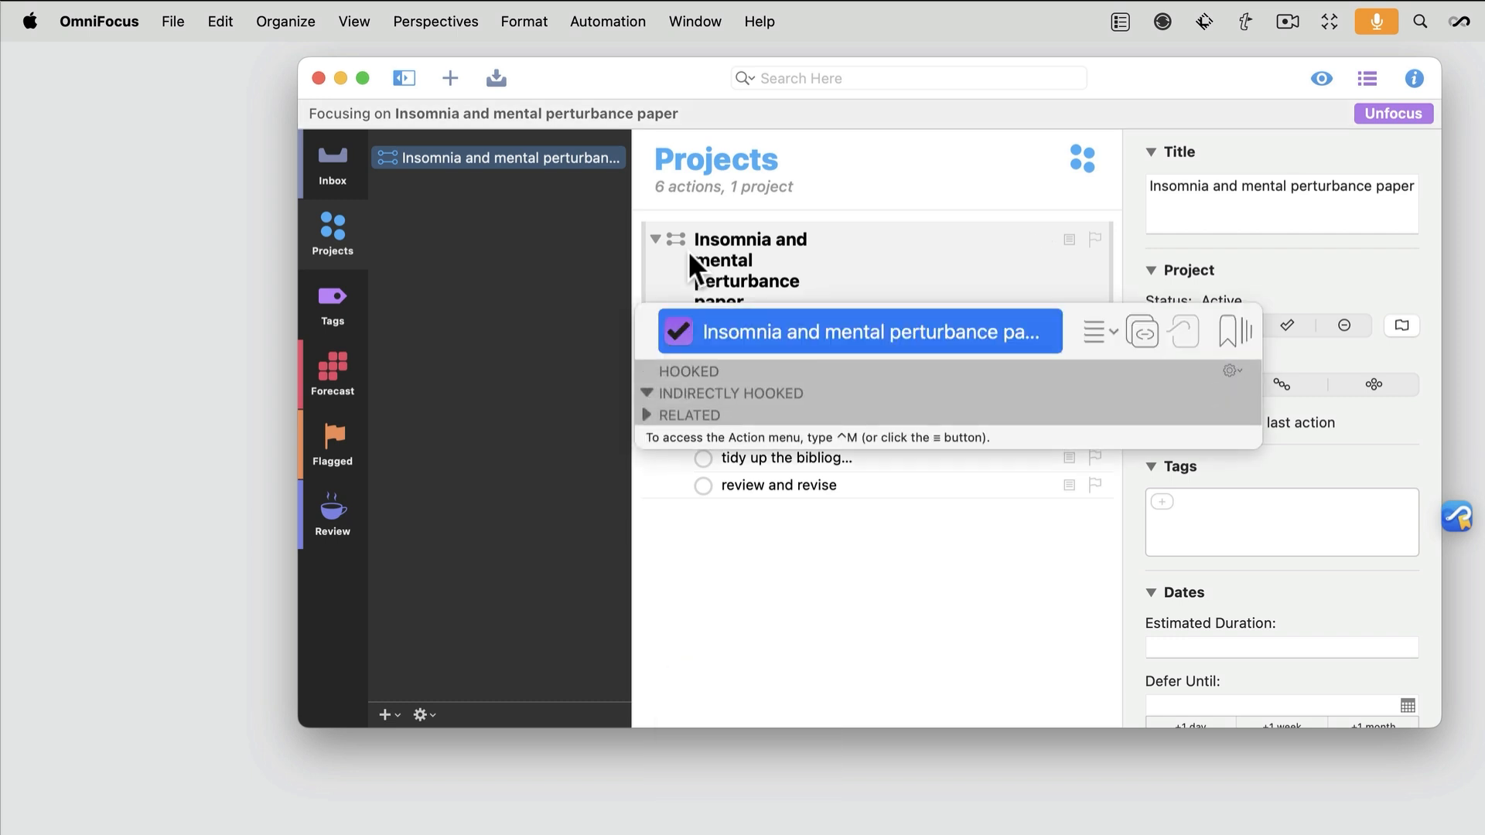
Copy the OmniFocus project's link and hook the Word chapter draft to it
{"action": "left_click", "coordinate": [1098, 331]}
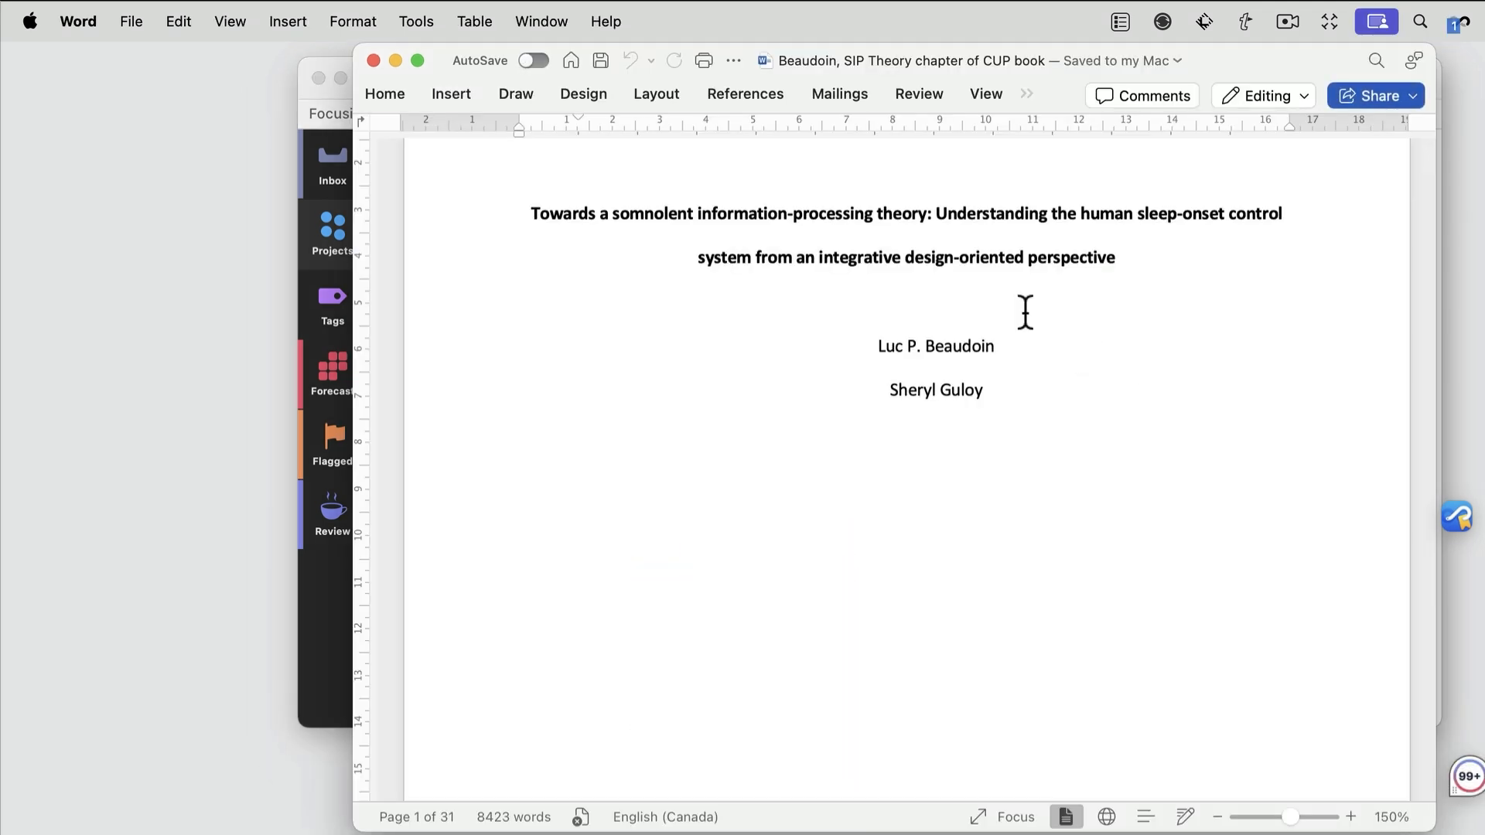
{"action": "left_click", "coordinate": [1112, 331]}
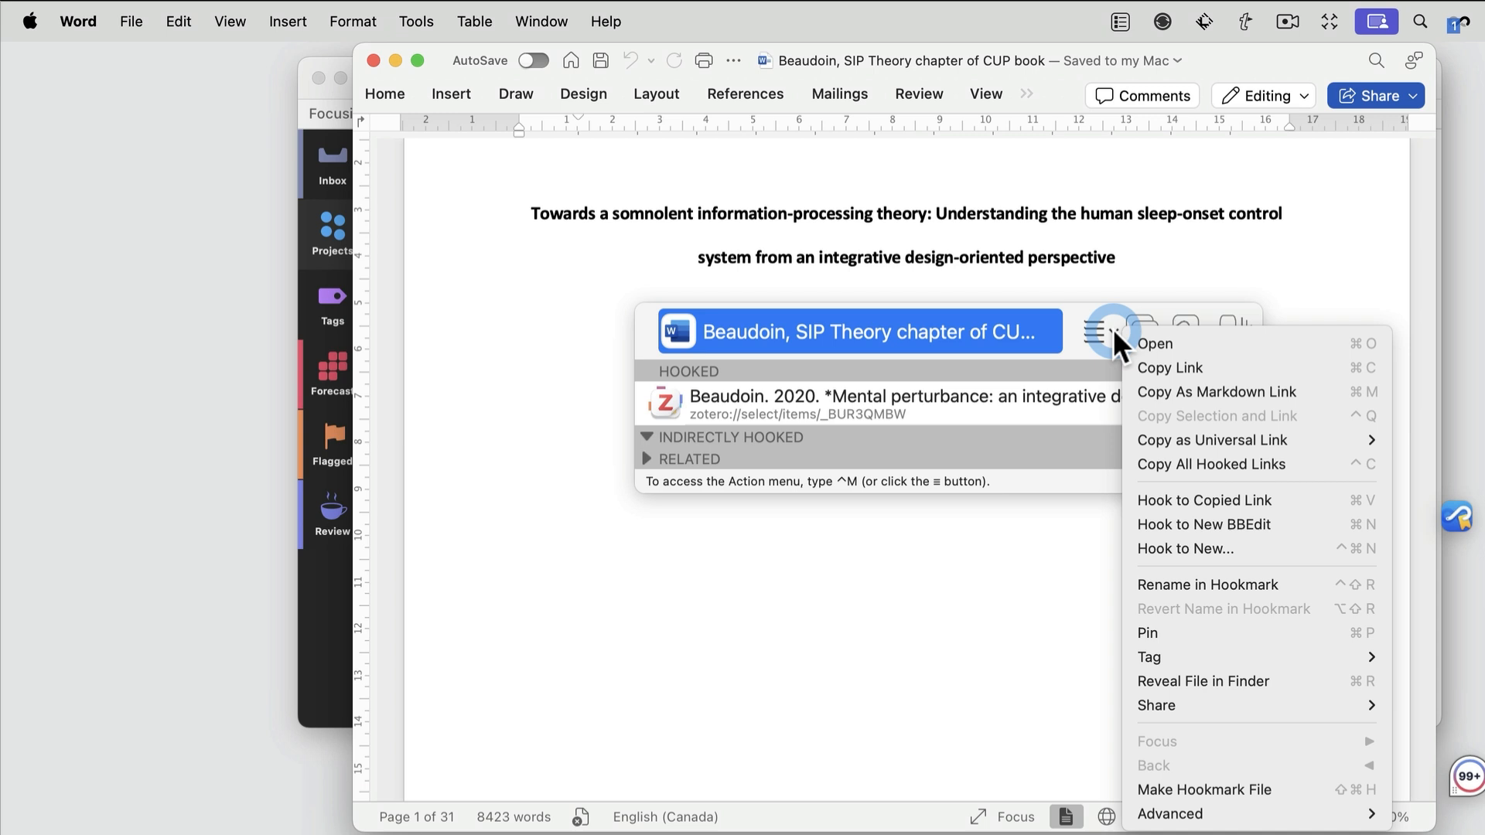
{"action": "mouse_move", "coordinate": [1179, 499]}
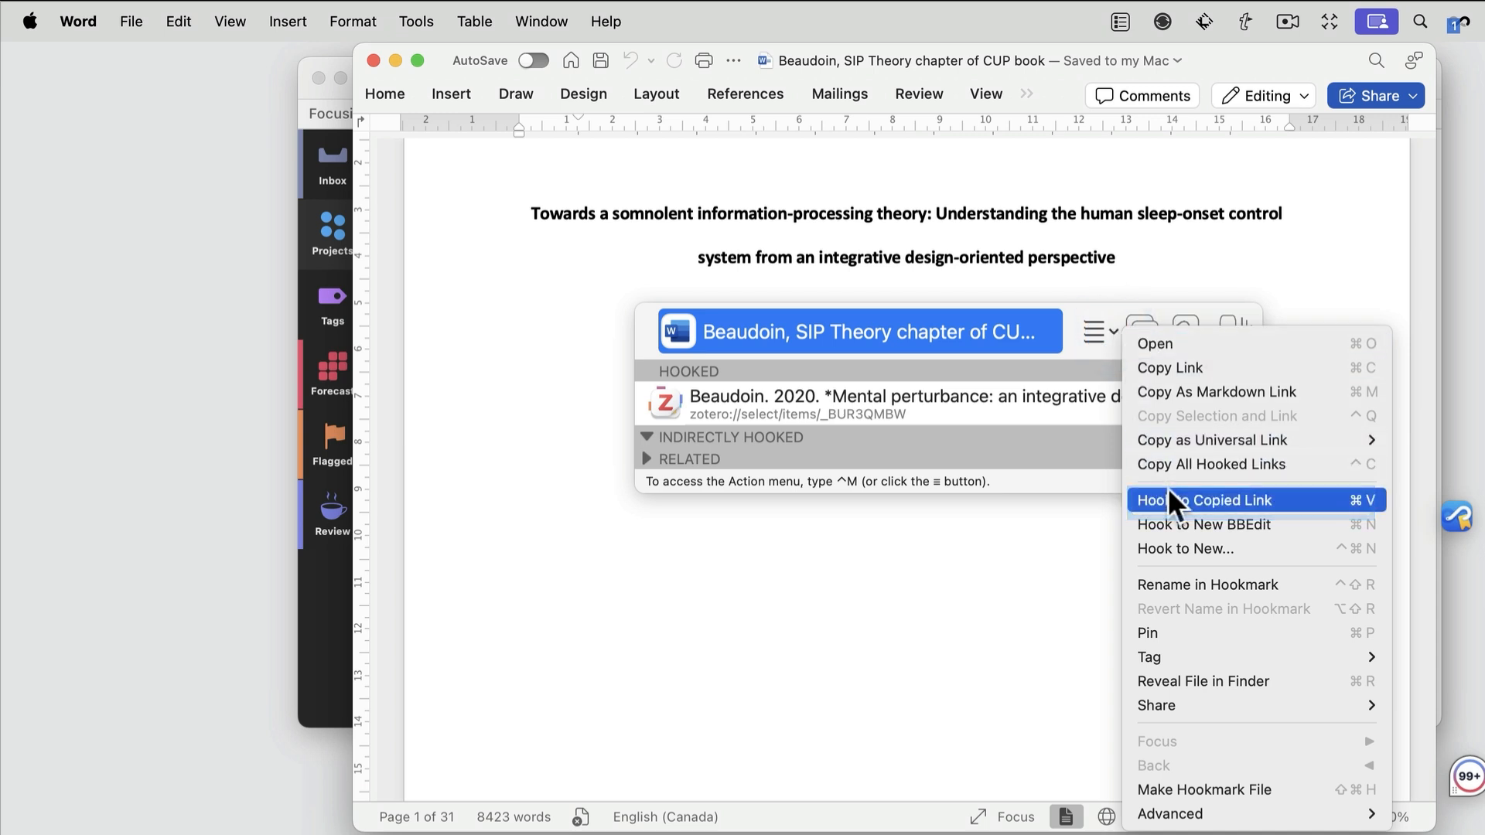
{"action": "left_click", "coordinate": [1205, 500]}
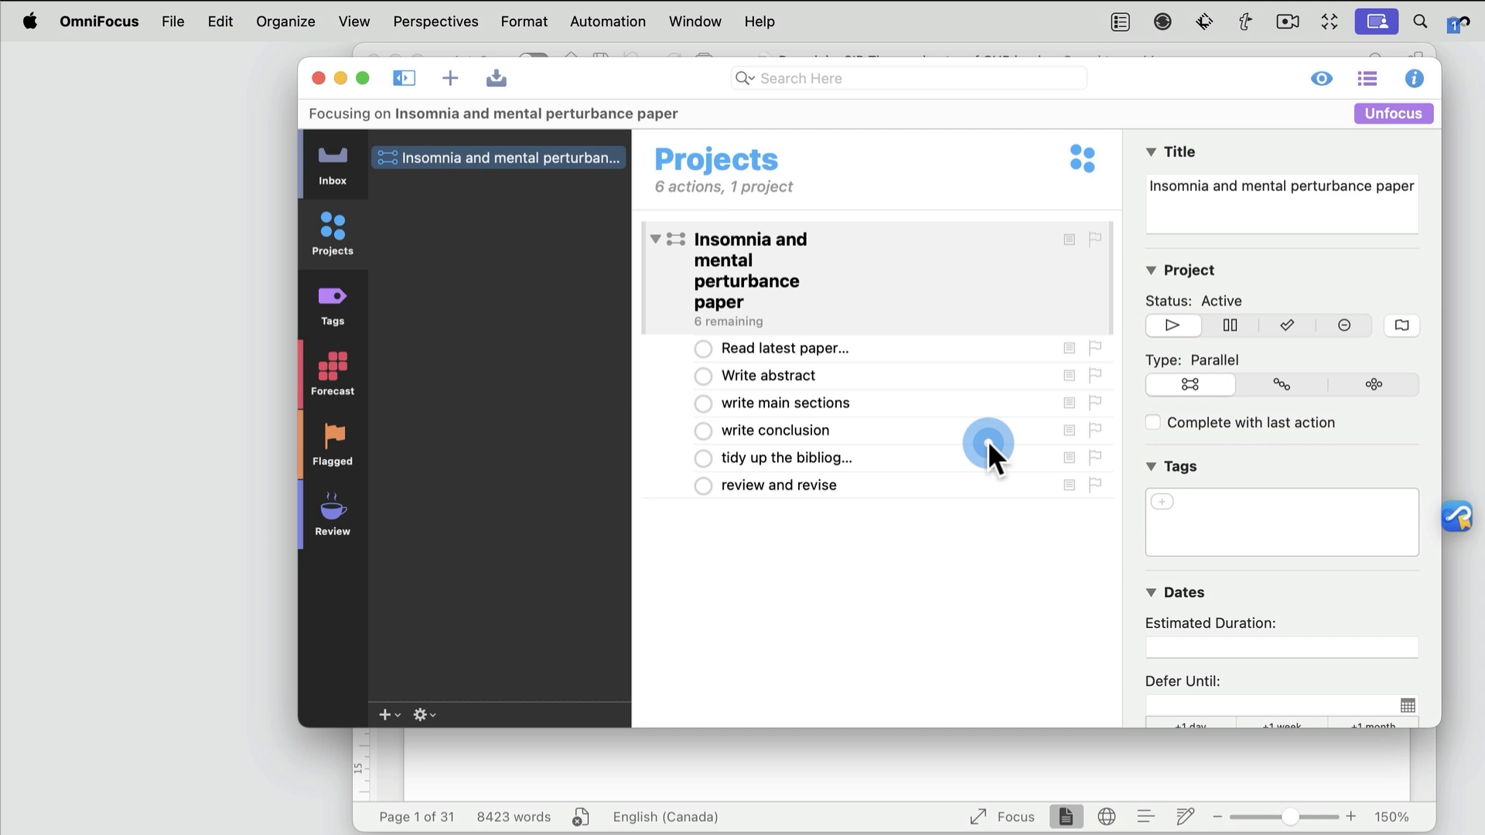
{"action": "key", "text": "ctrl+h"}
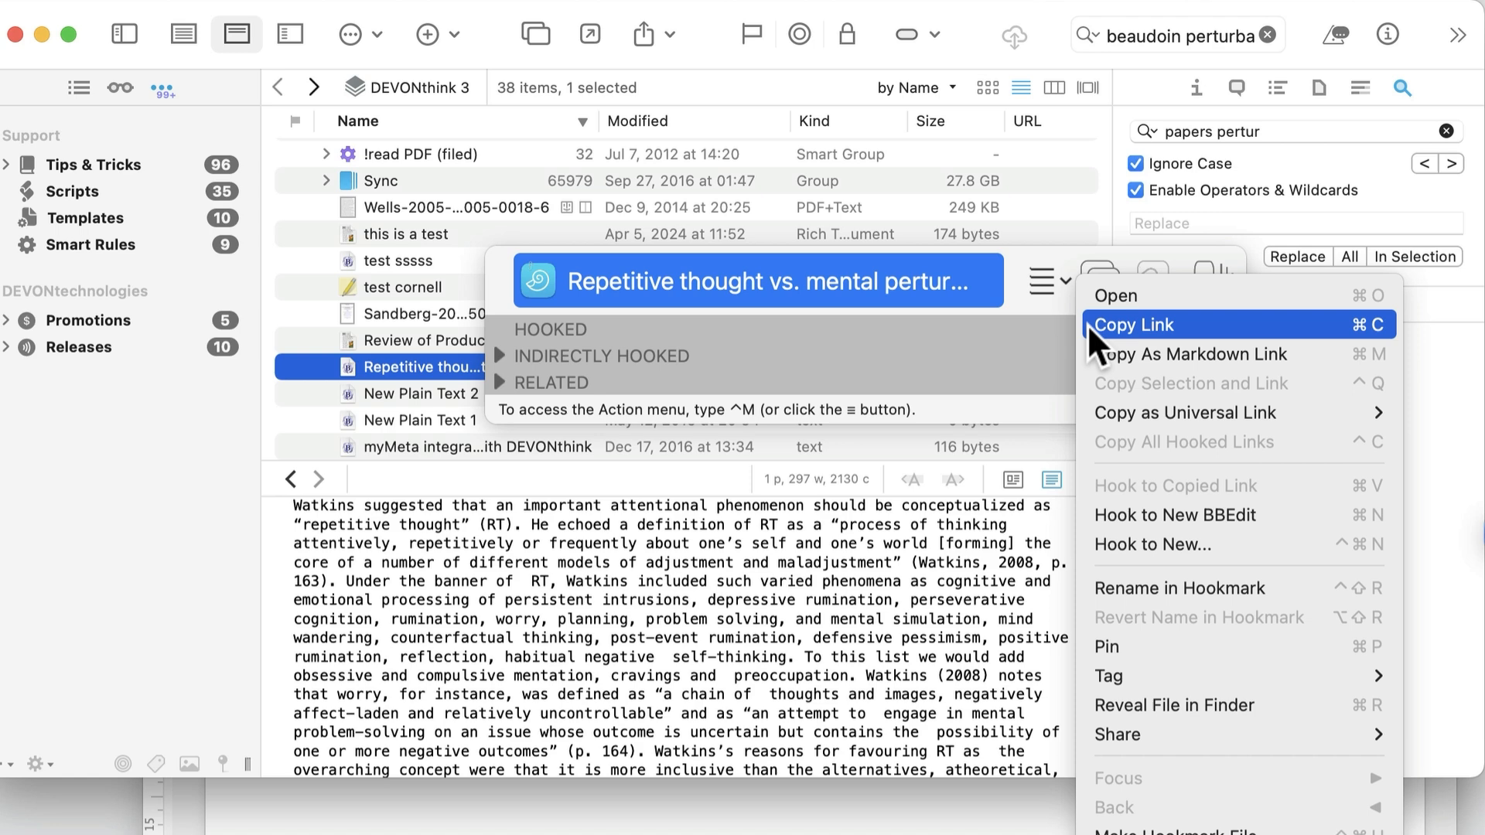
Copy the DEVONthink Repetitive thought document's link and hook the Word draft to it
{"action": "left_click", "coordinate": [1137, 325]}
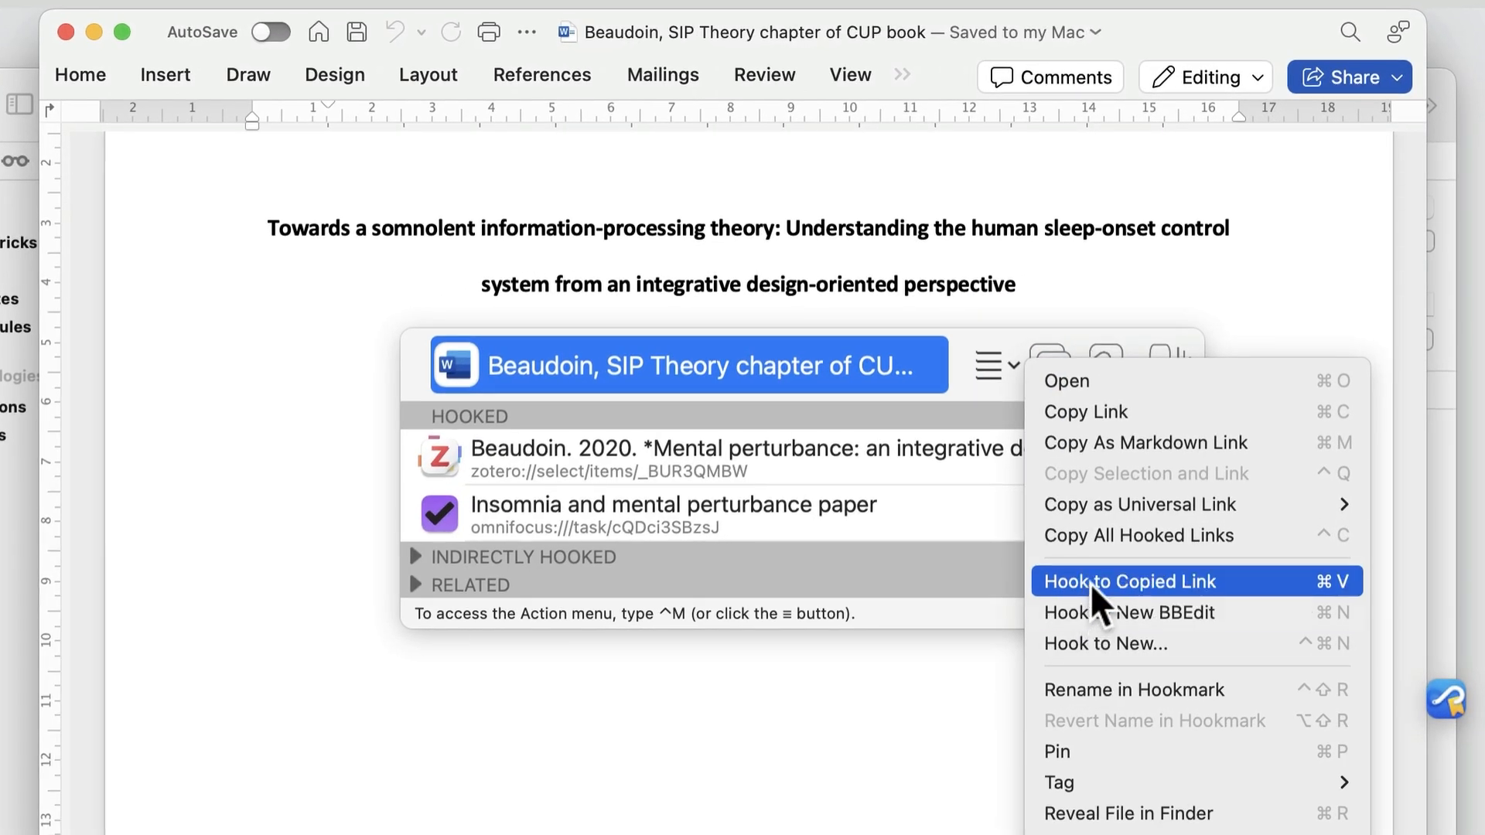
{"action": "left_click", "coordinate": [1123, 580]}
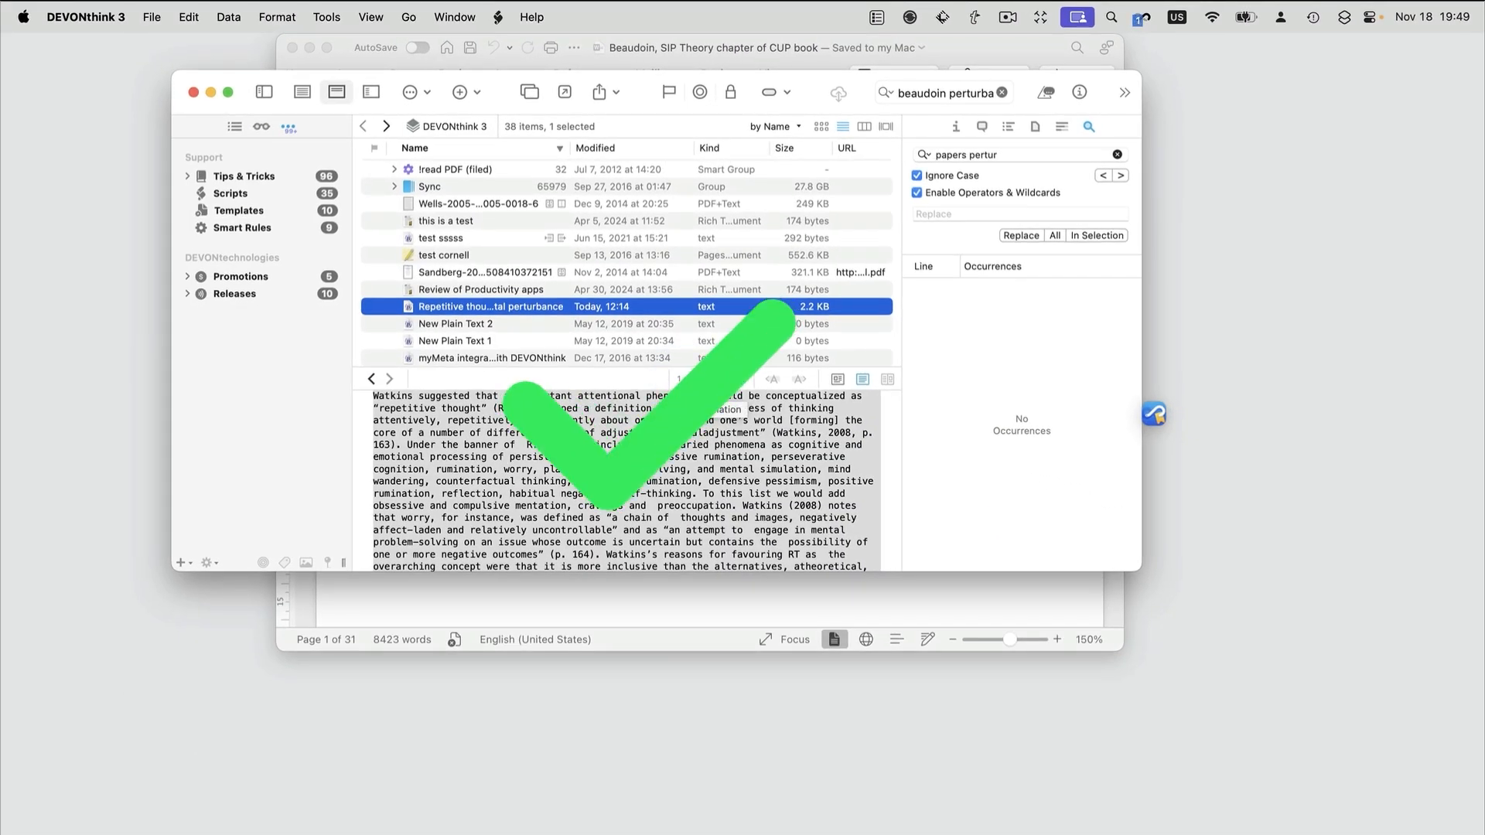
Show the DEVONthink document's links and reveal the indirectly hooked Zotero article and OmniFocus project
{"action": "key", "text": "ctrl+h"}
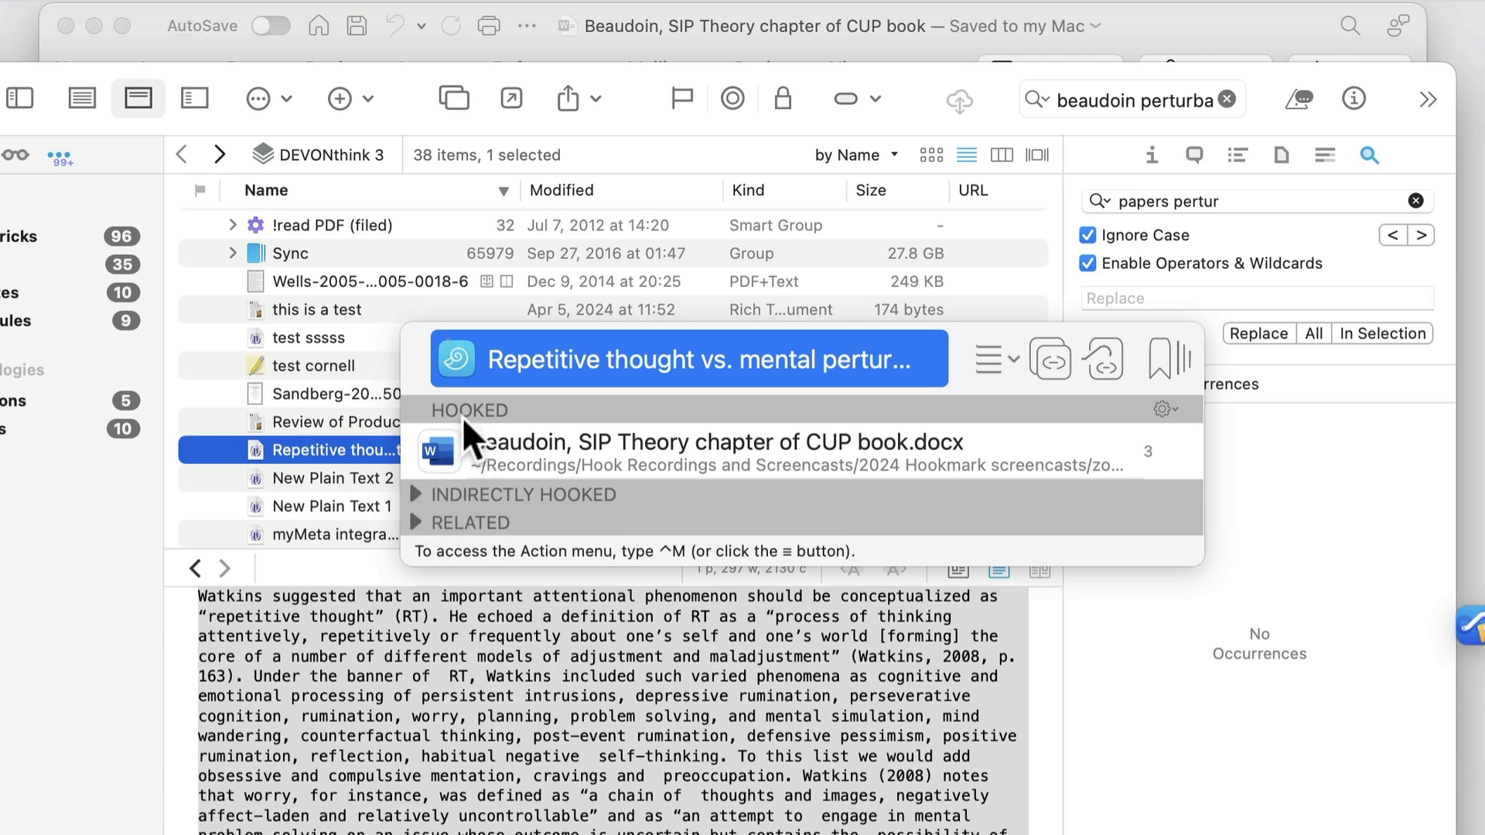
{"action": "mouse_move", "coordinate": [436, 522]}
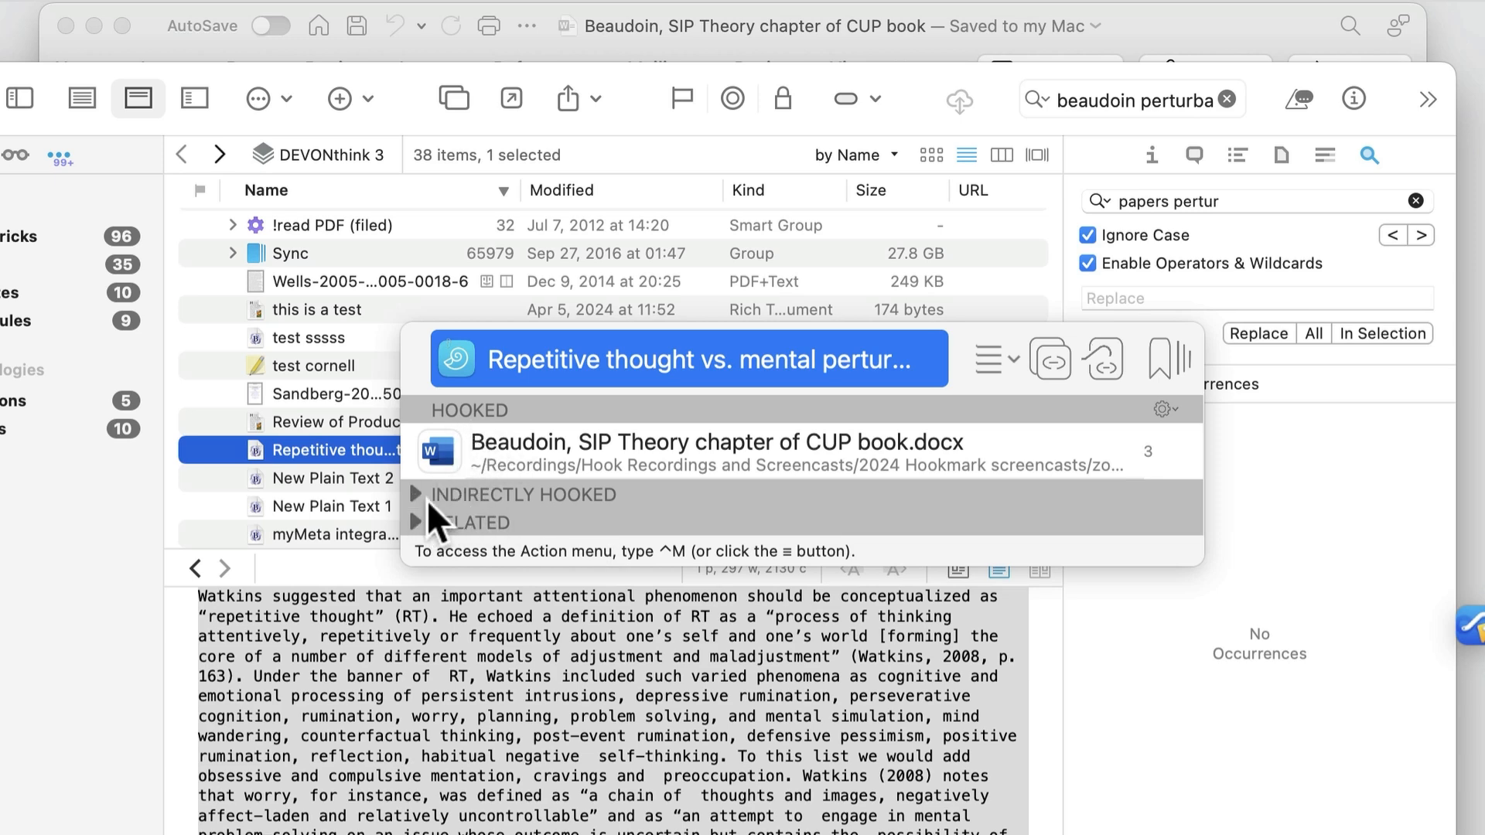
{"action": "left_click", "coordinate": [414, 493]}
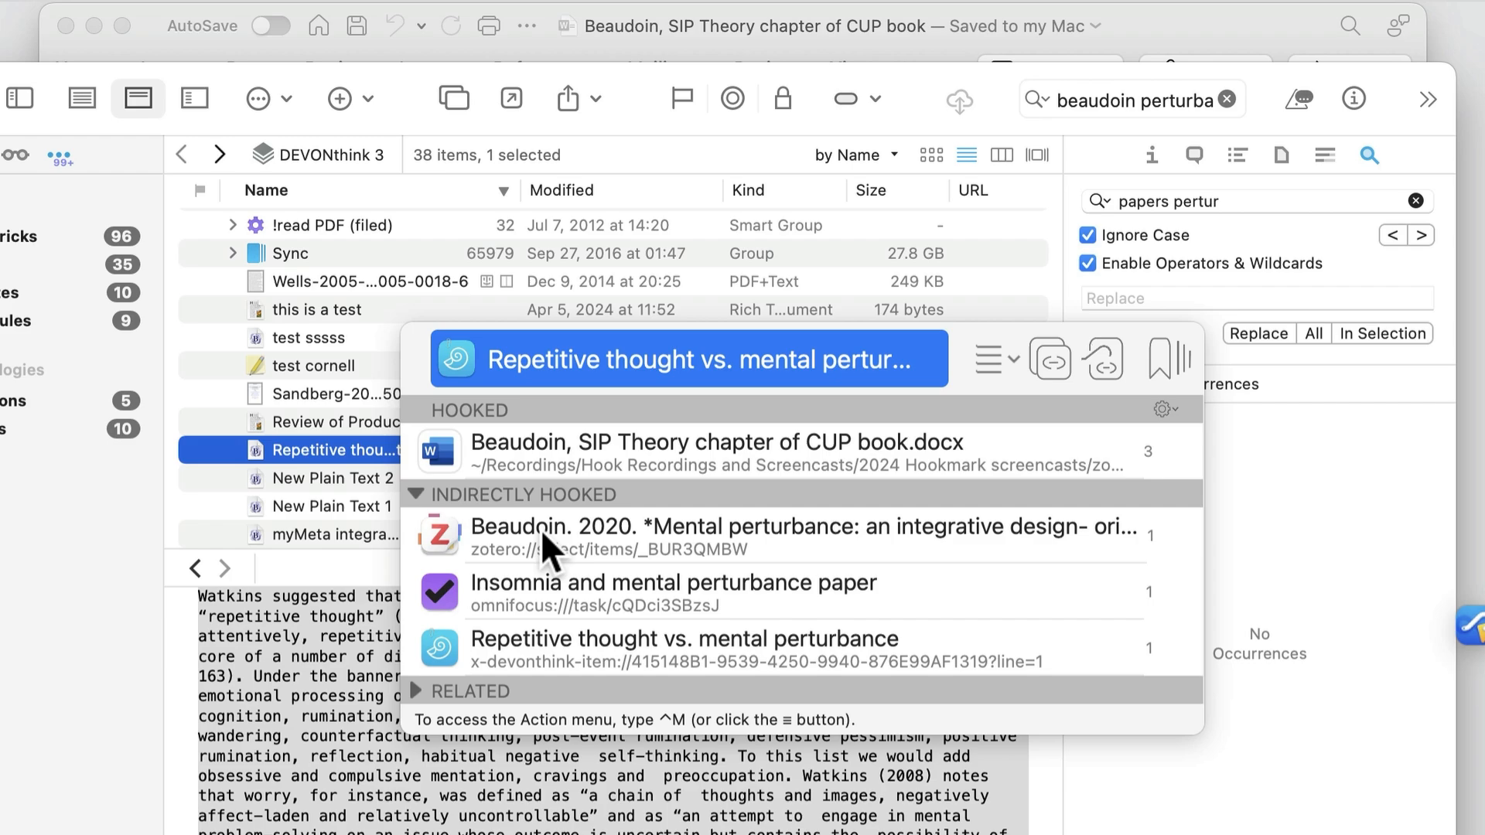
{"action": "left_click", "coordinate": [415, 495]}
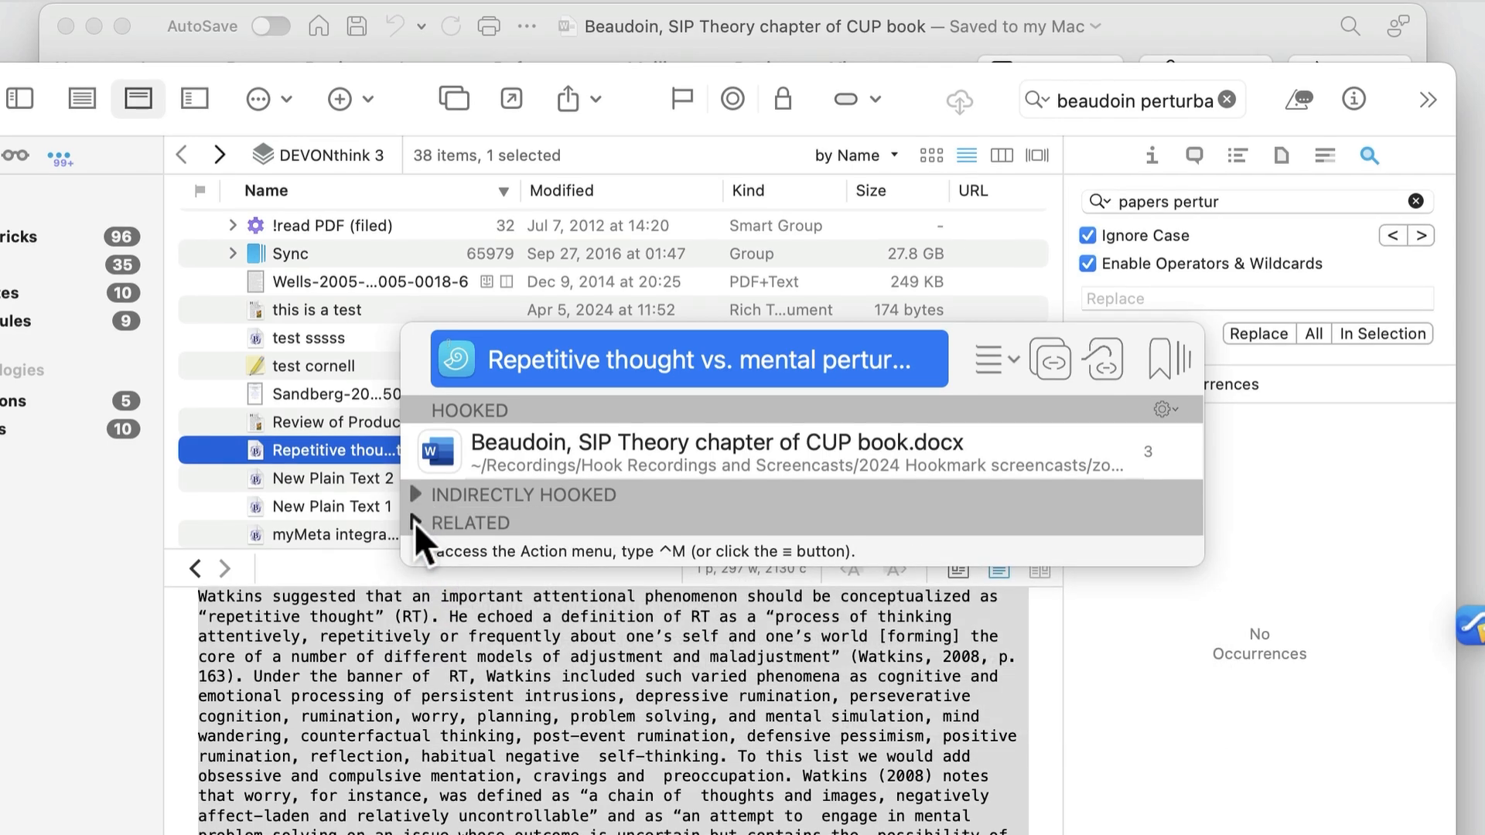
Peek at the Related items, then focus Hookmark on the Word chapter draft's own links
{"action": "left_click", "coordinate": [415, 523]}
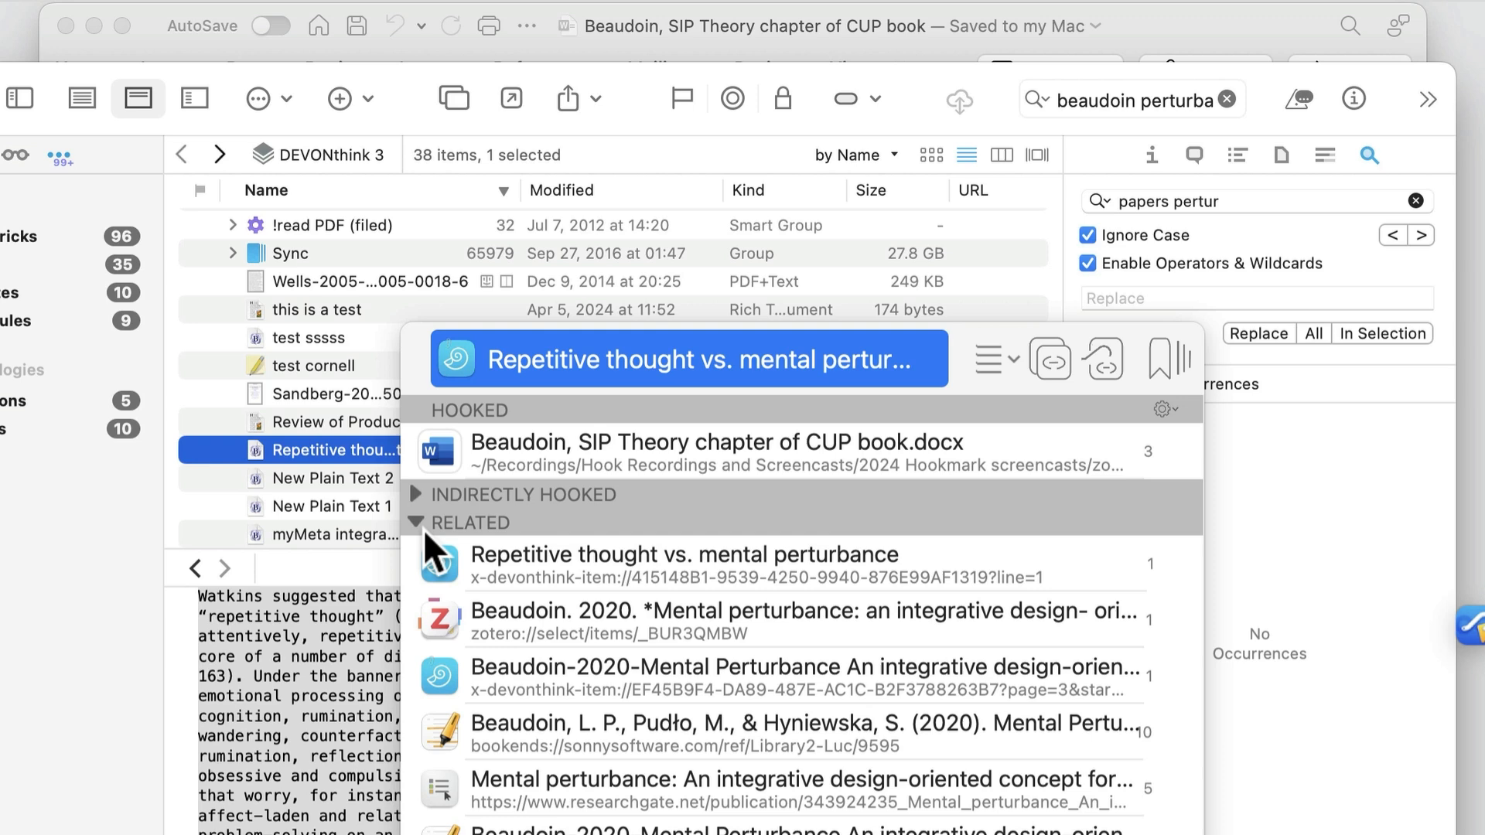
{"action": "left_click", "coordinate": [416, 522]}
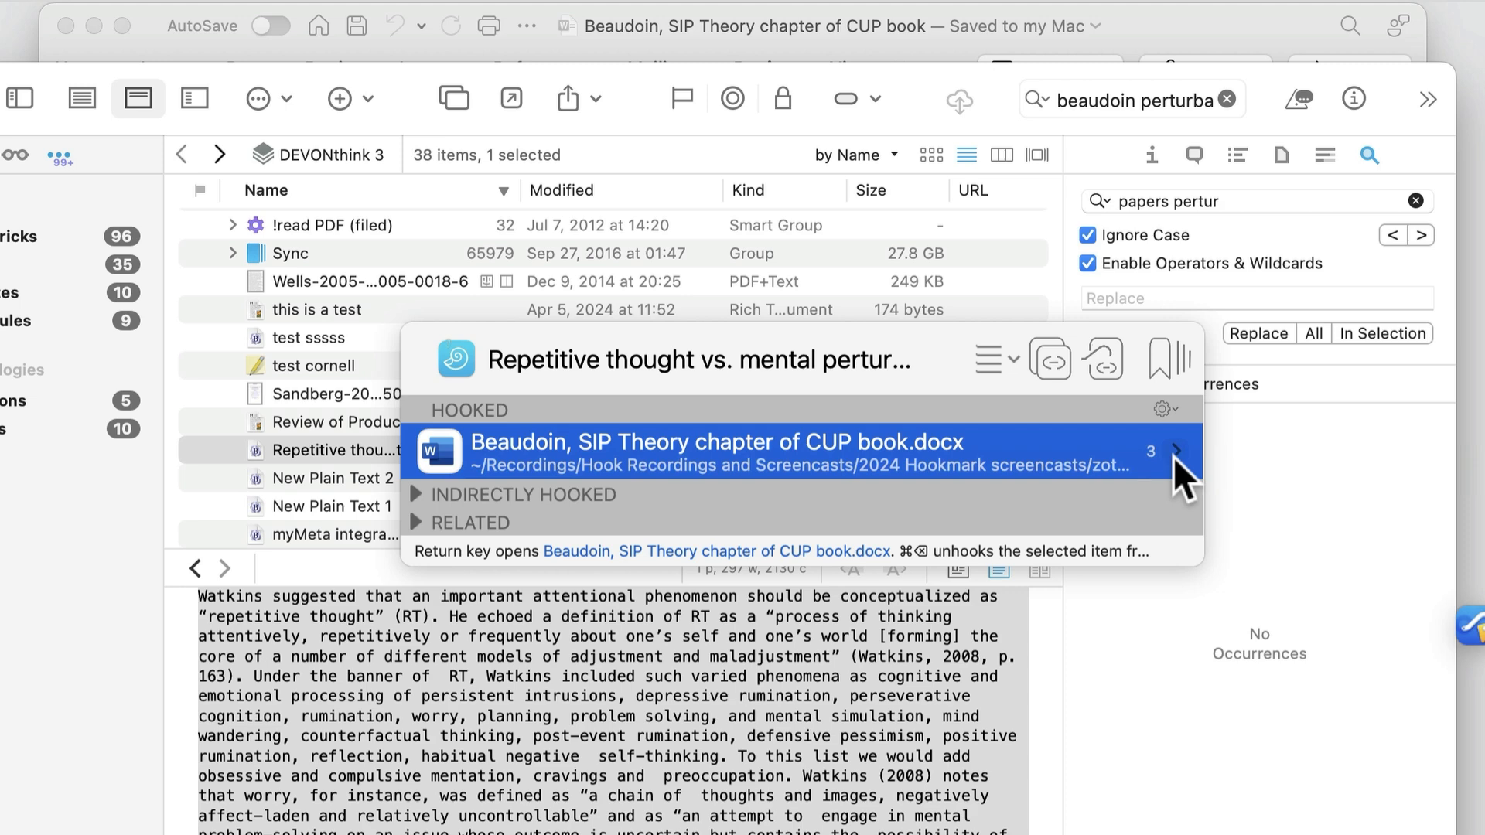
{"action": "mouse_move", "coordinate": [1187, 471]}
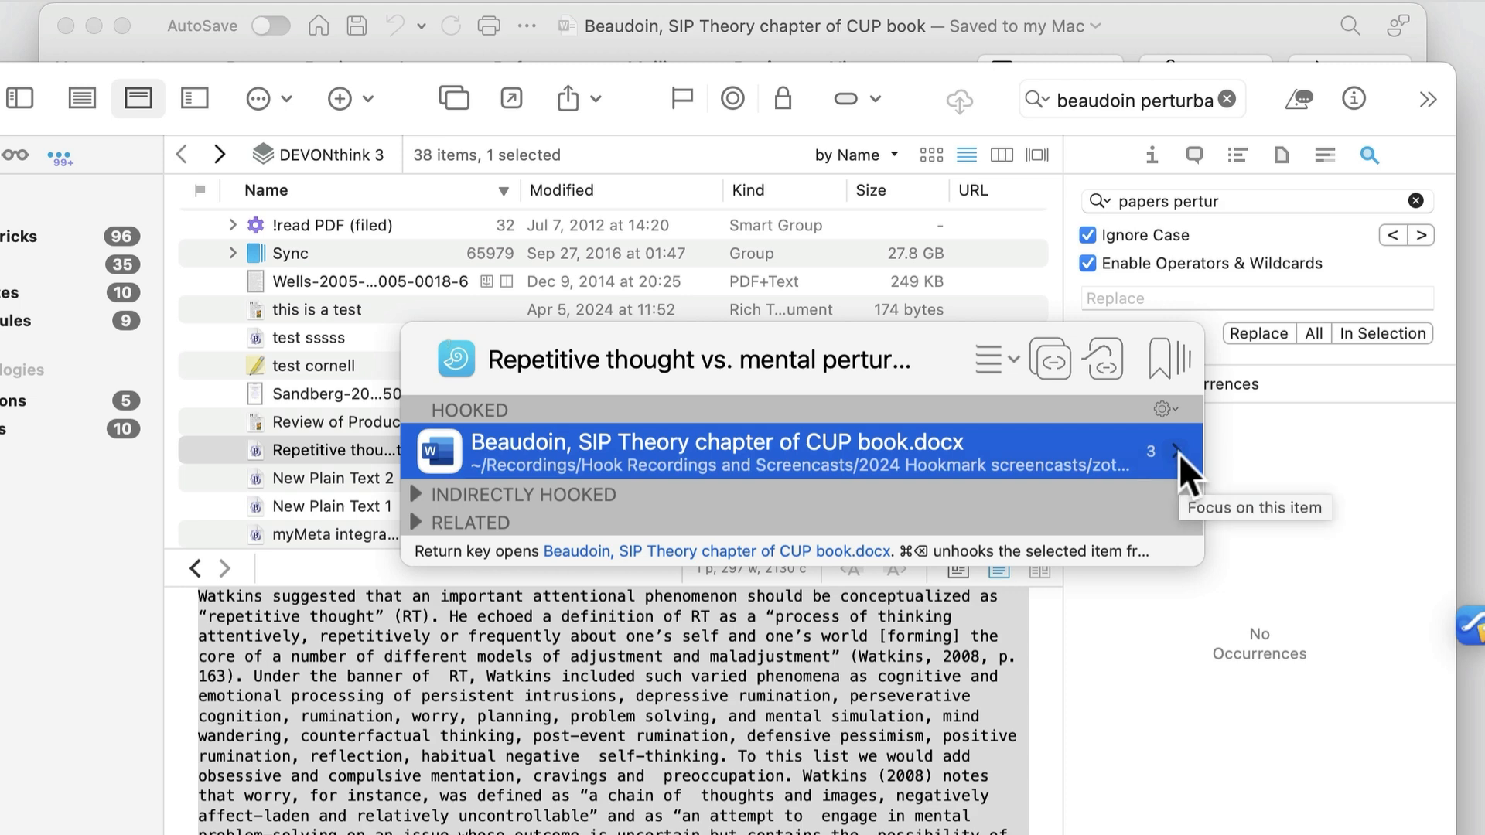
{"action": "left_click", "coordinate": [1196, 451]}
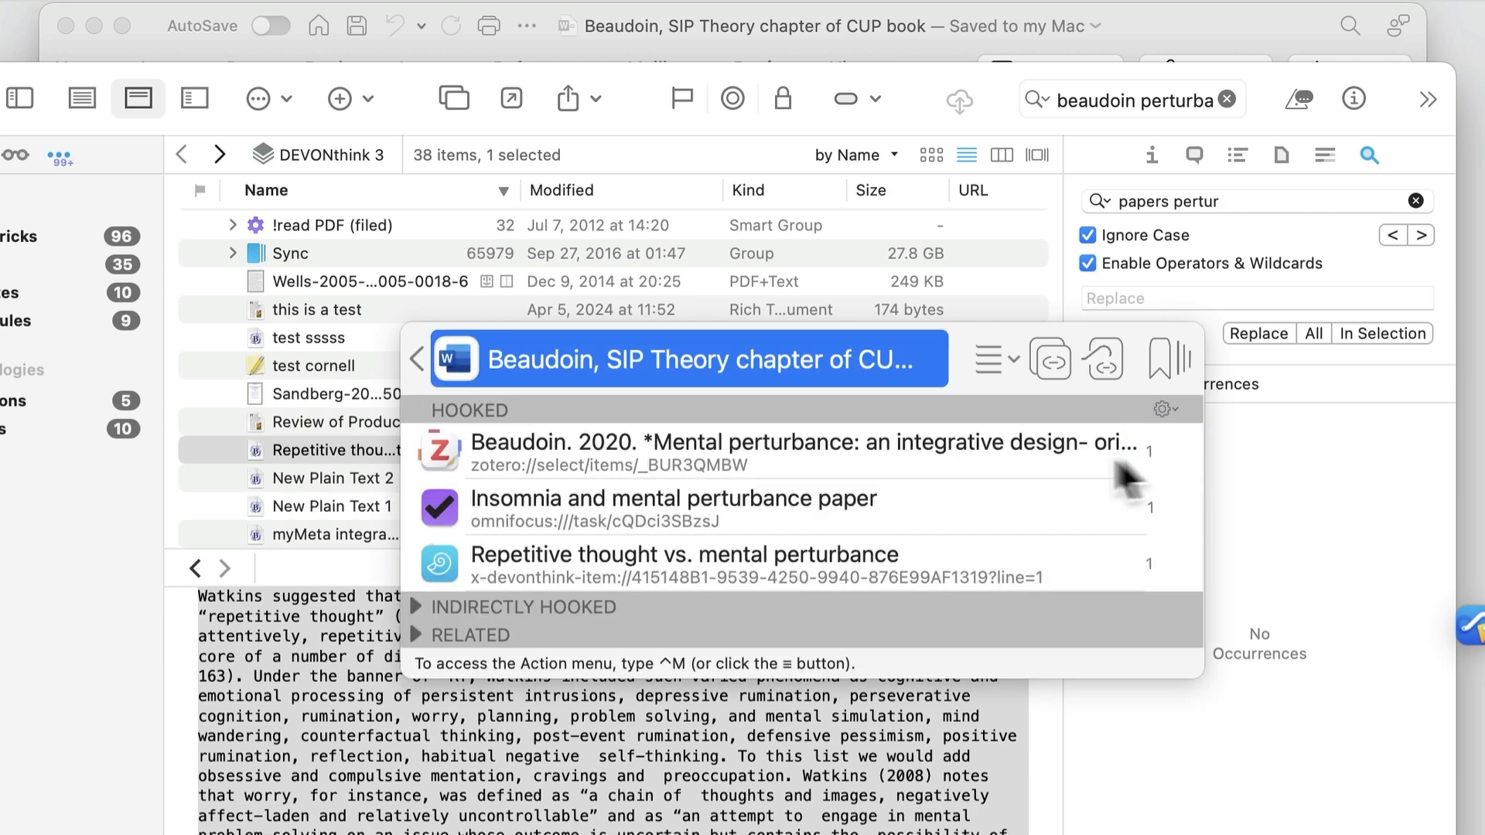
{"action": "mouse_move", "coordinate": [683, 469]}
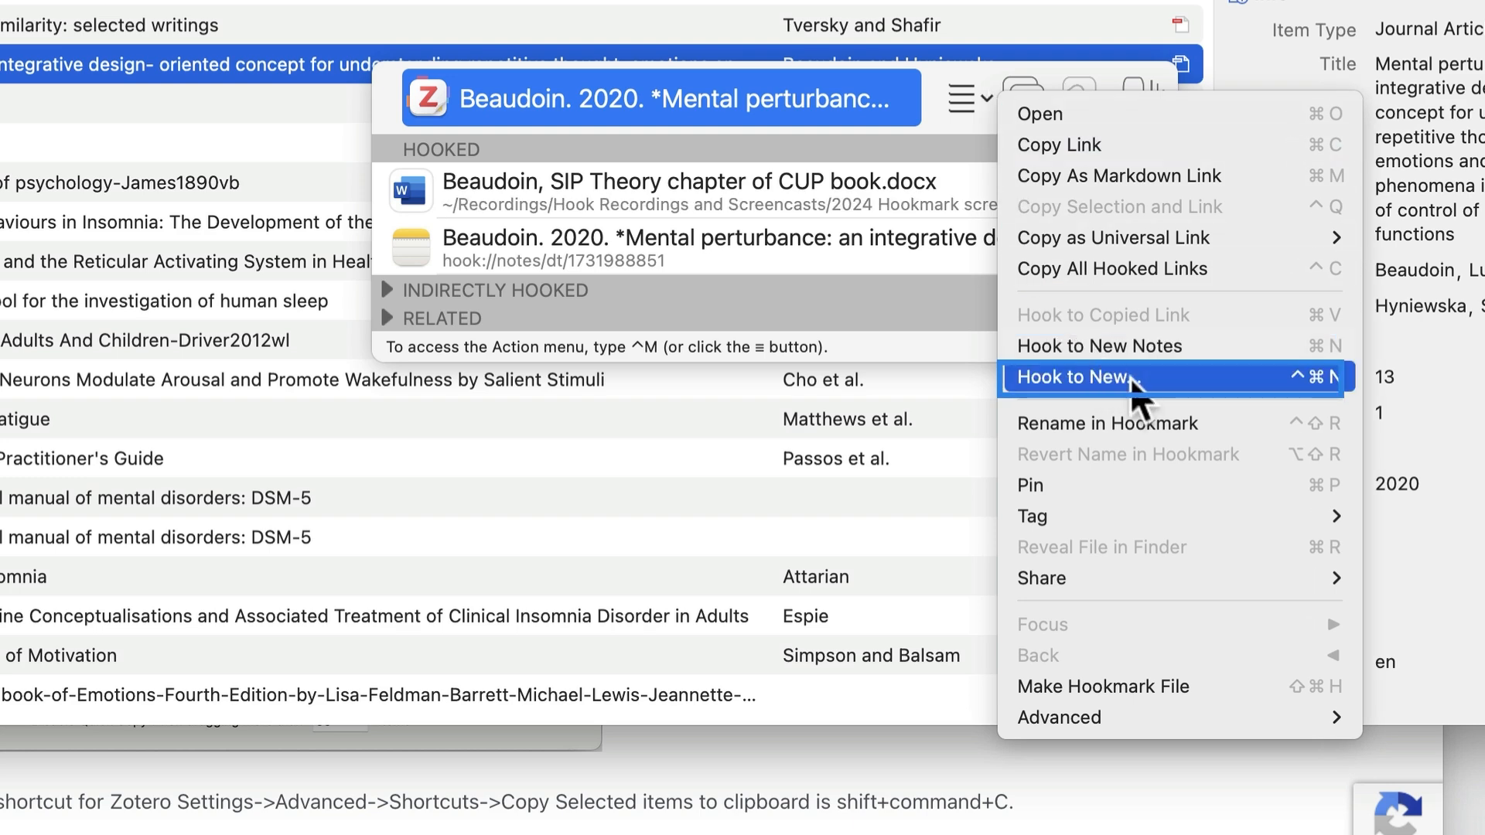
Hook the Beaudoin 2020 paper to a new Obsidian note via Hook to New
{"action": "left_click", "coordinate": [1074, 378]}
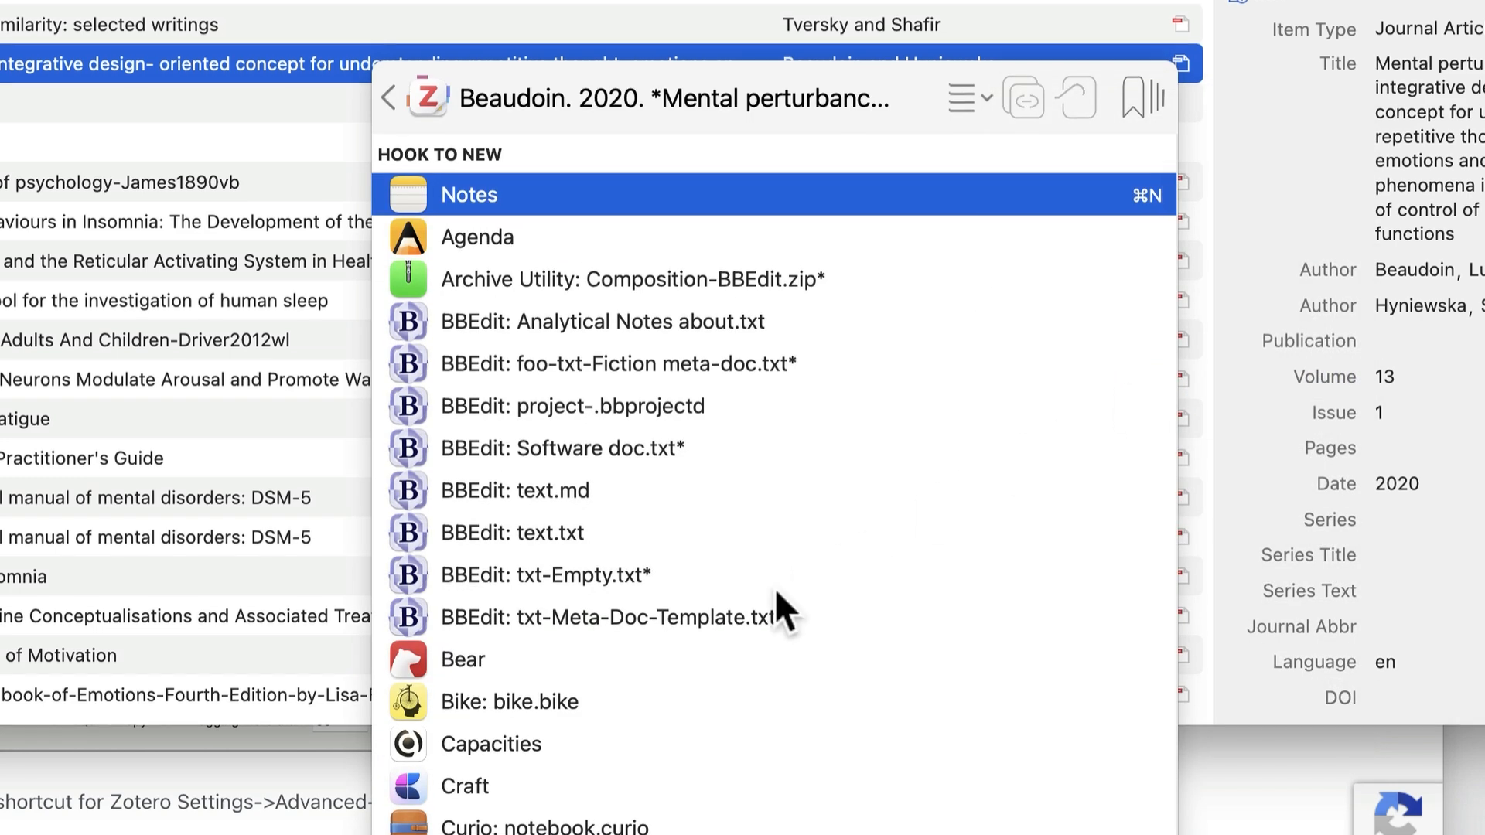
{"action": "scroll", "scroll_direction": "down", "scroll_amount": 3}
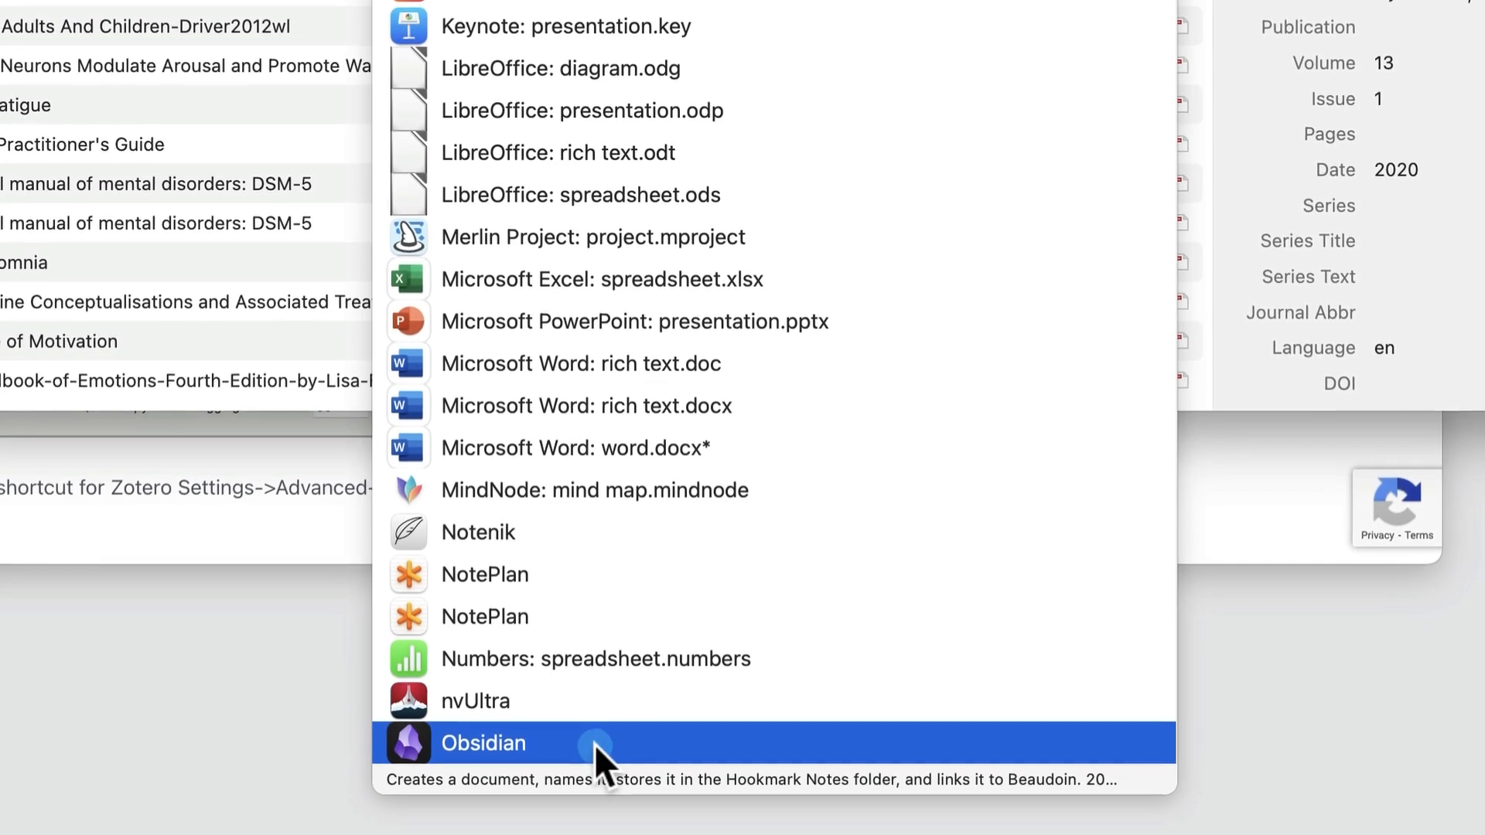
{"action": "left_click", "coordinate": [483, 742]}
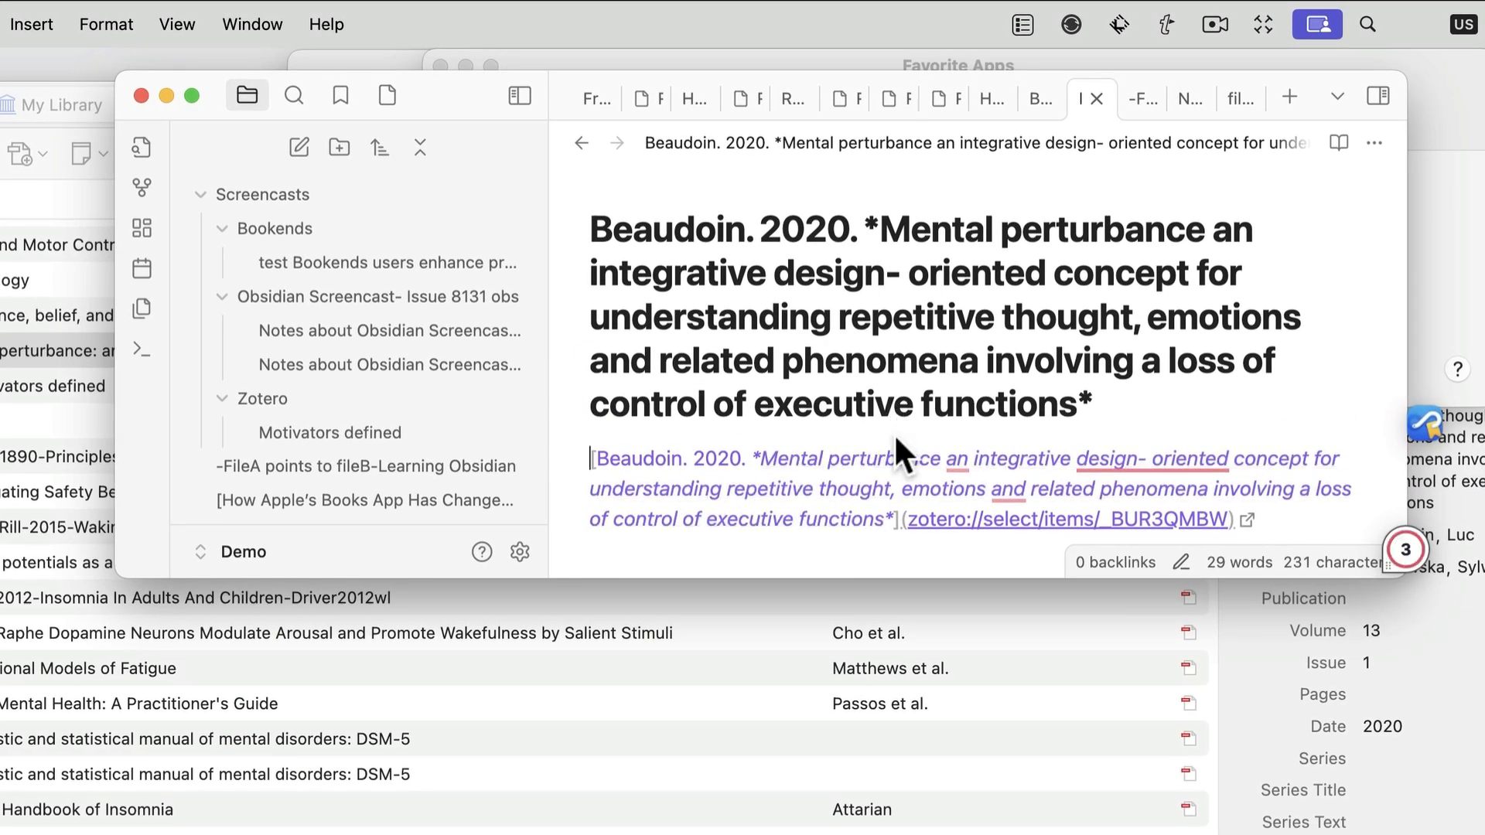
Return to Zotero and show the Beaudoin 2020 article's links to the Word draft and Obsidian note
{"action": "key", "text": "ctrl+h"}
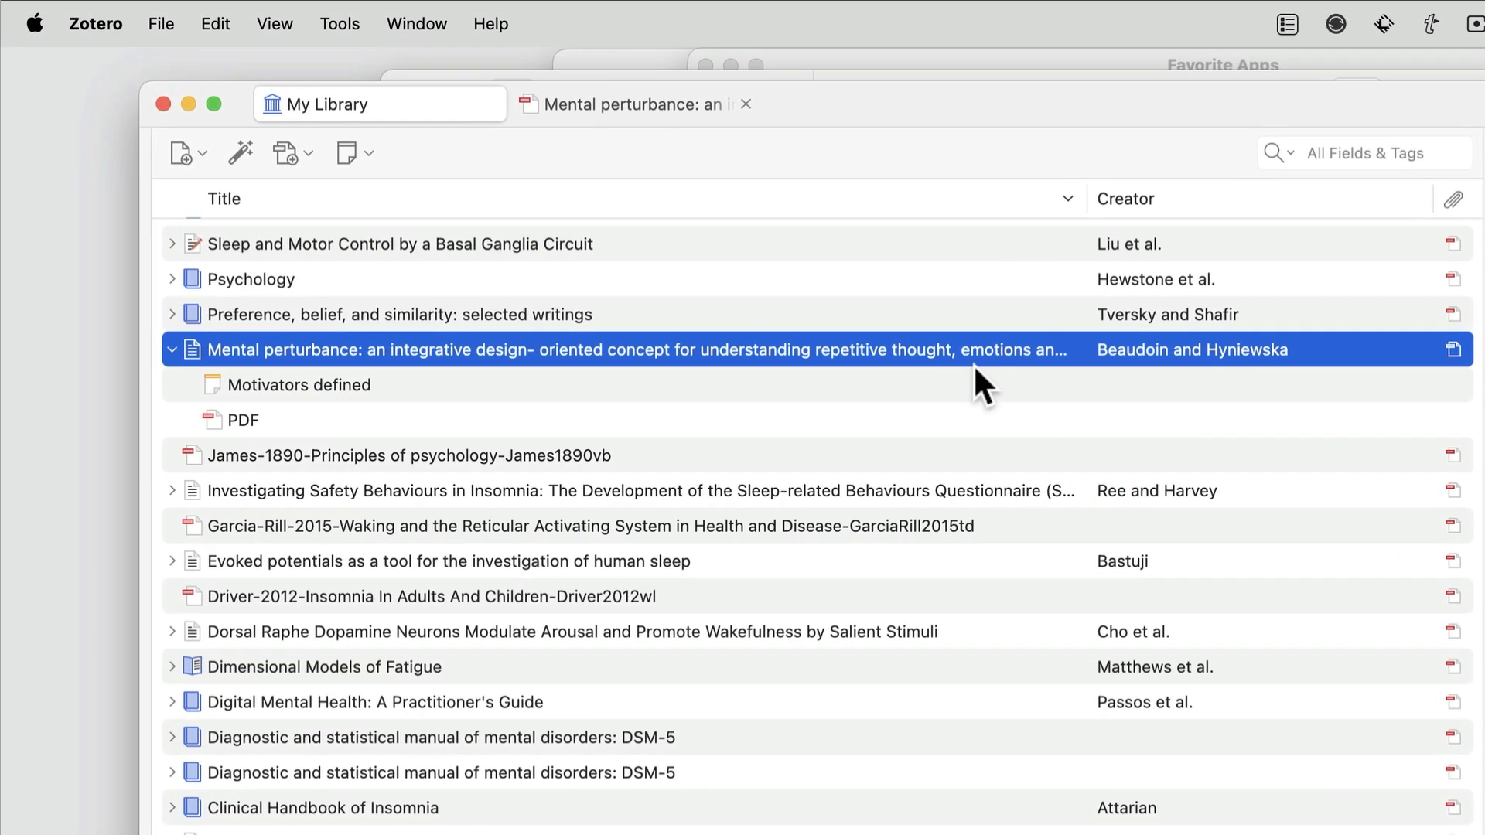
{"action": "key", "text": "ctrl+h"}
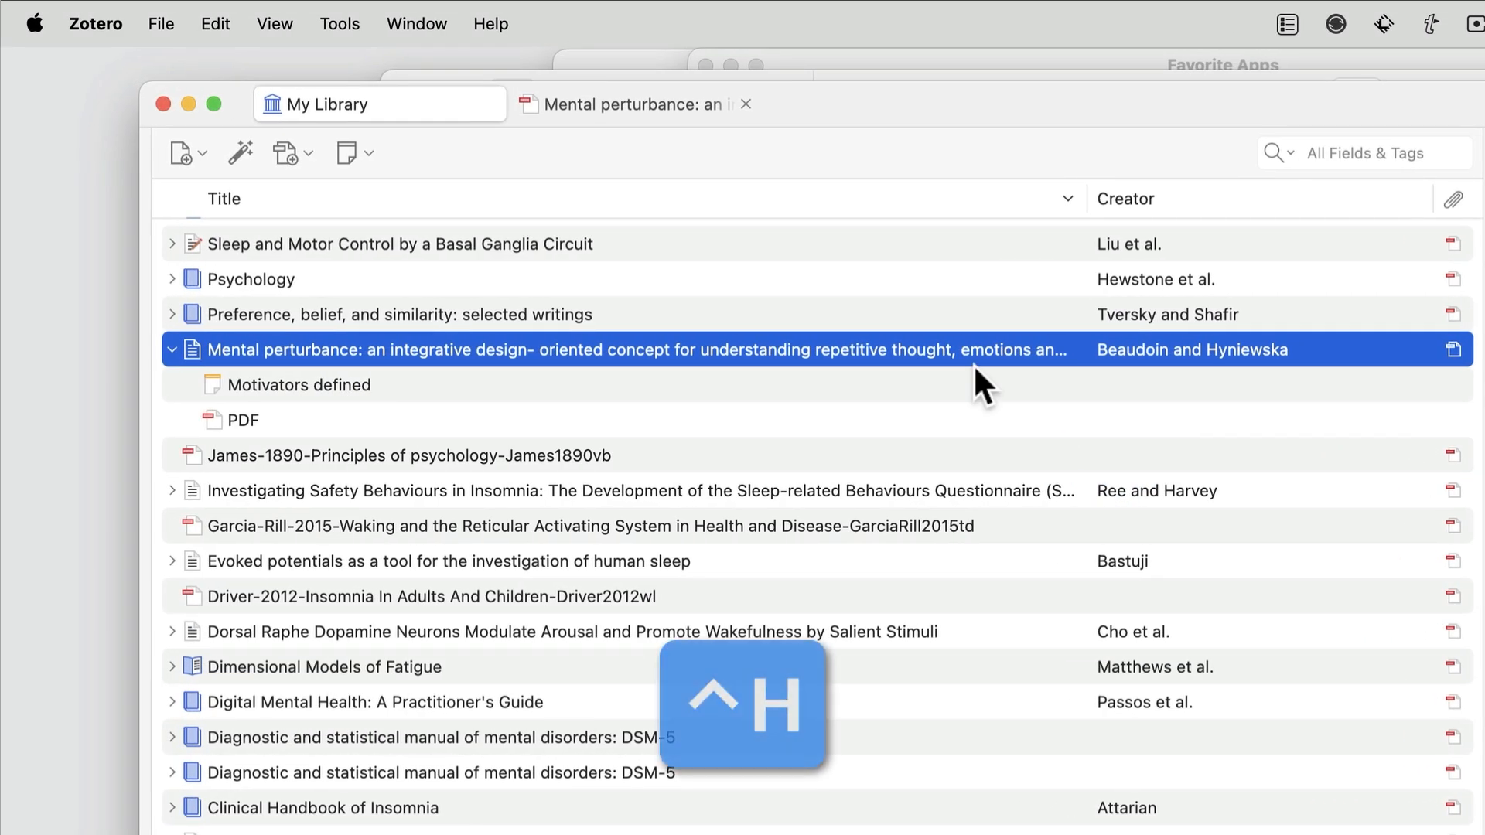
{"action": "key", "text": "ctrl+h"}
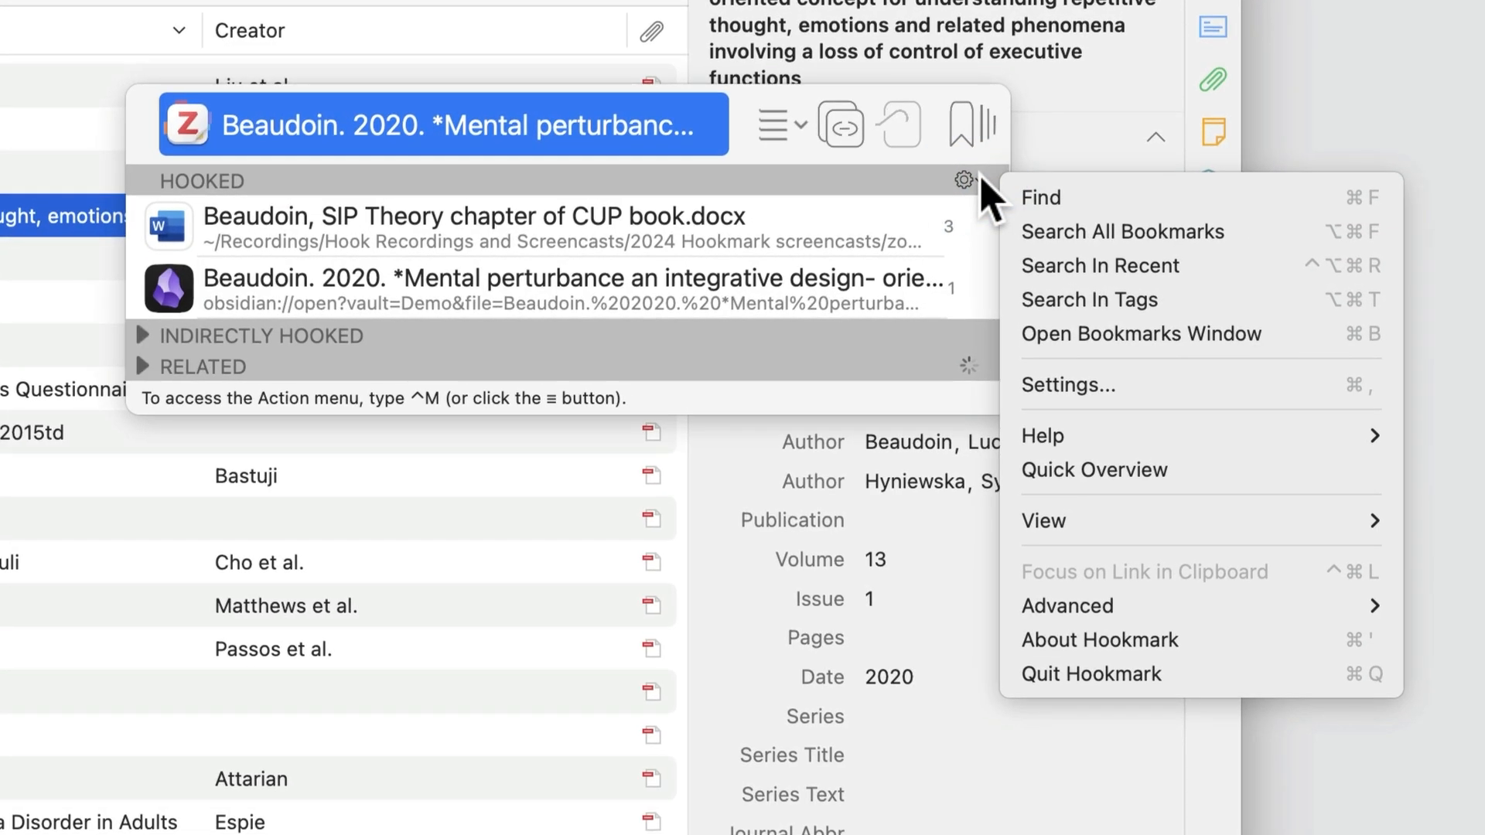
Choose Apple Notes as the default (⌘N) new-note template in Hookmark's Notes settings
{"action": "left_click", "coordinate": [1066, 385]}
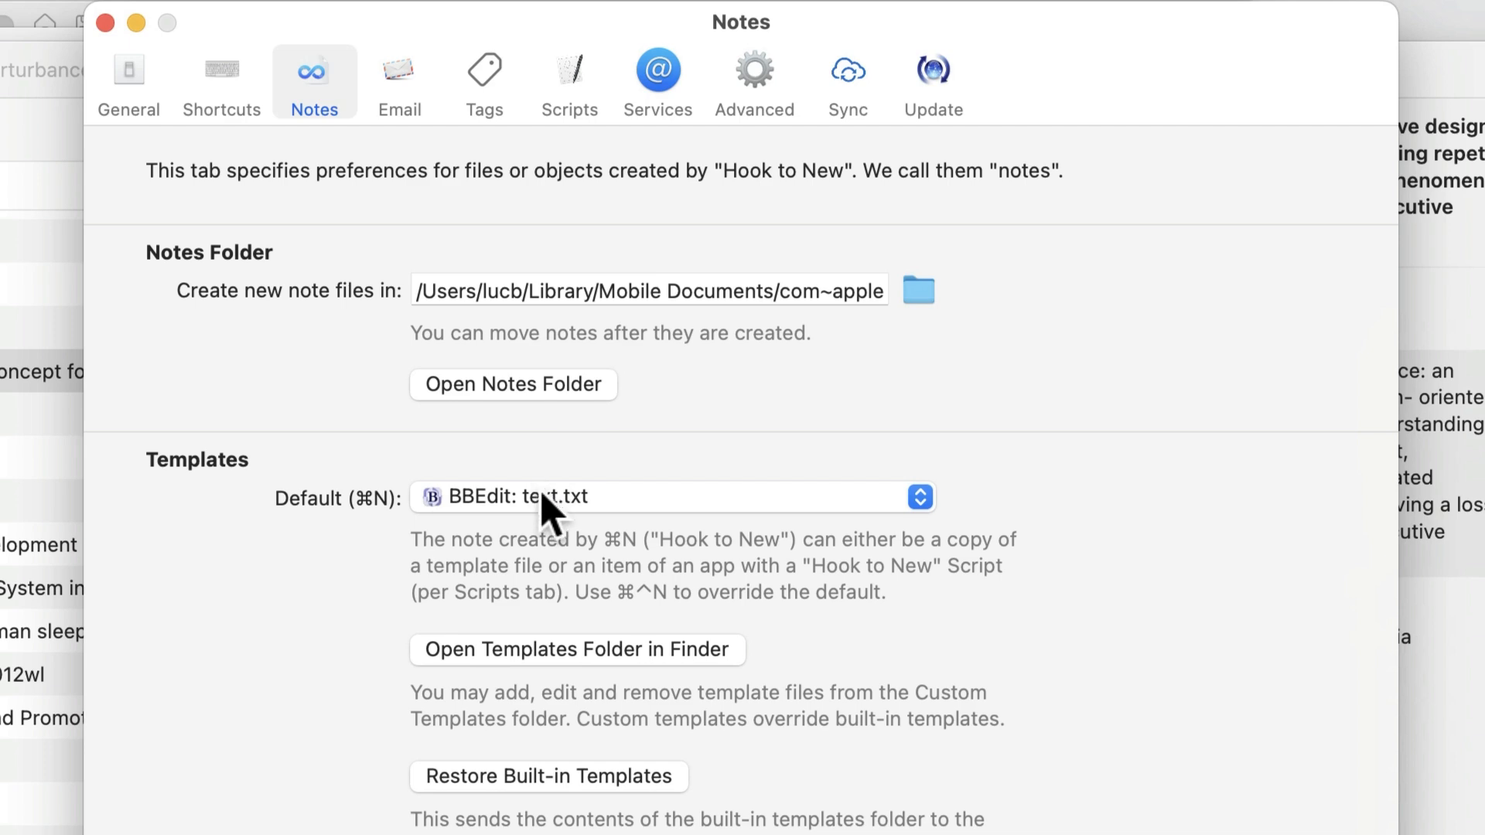
{"action": "left_click", "coordinate": [673, 497]}
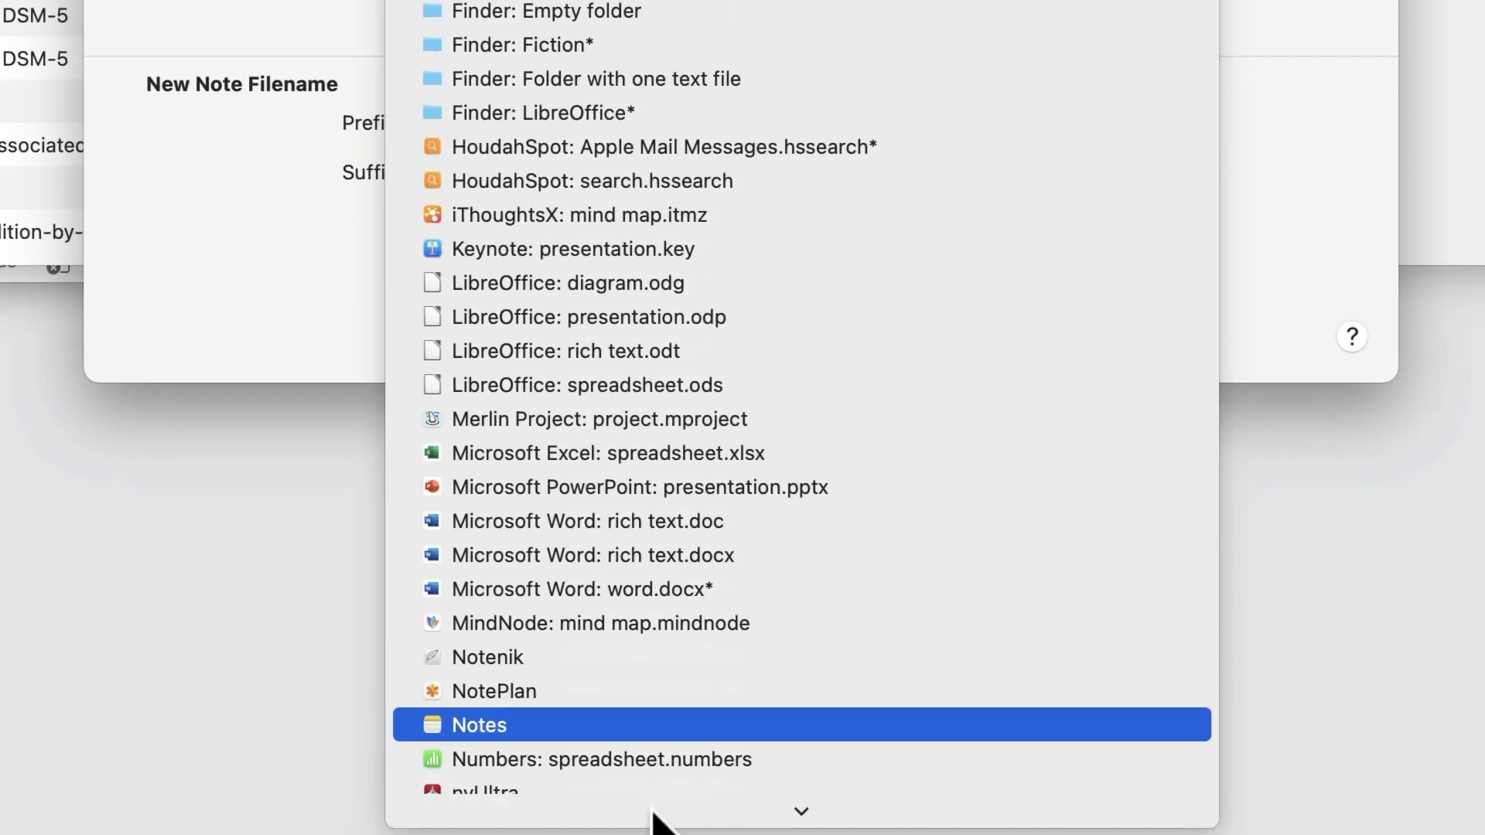
{"action": "scroll", "scroll_direction": "down", "scroll_amount": 3}
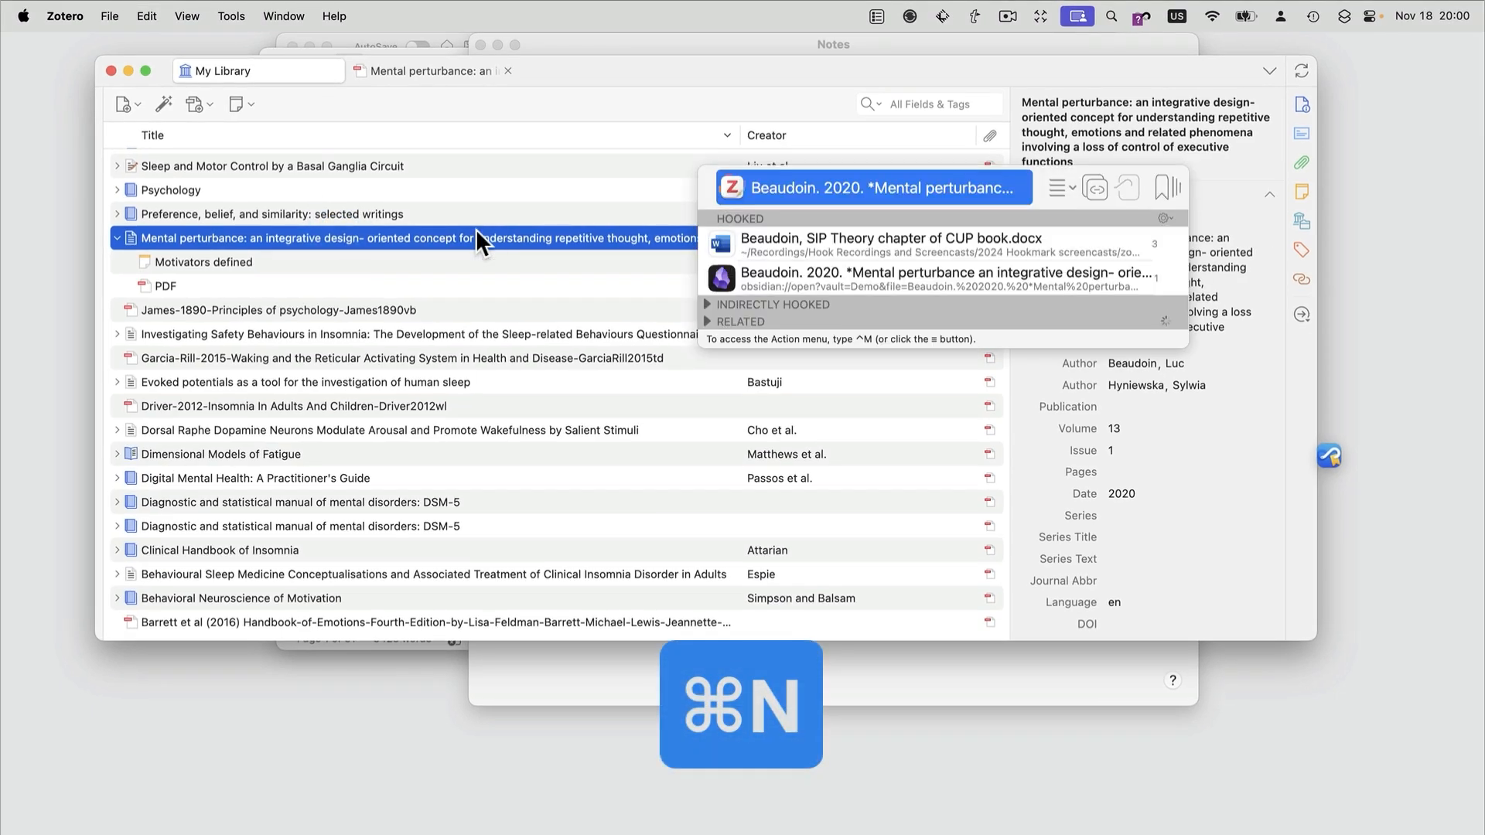
Hook the Beaudoin 2020 paper to a new Apple Notes note via Hook to New Notes
{"action": "left_click", "coordinate": [1053, 187]}
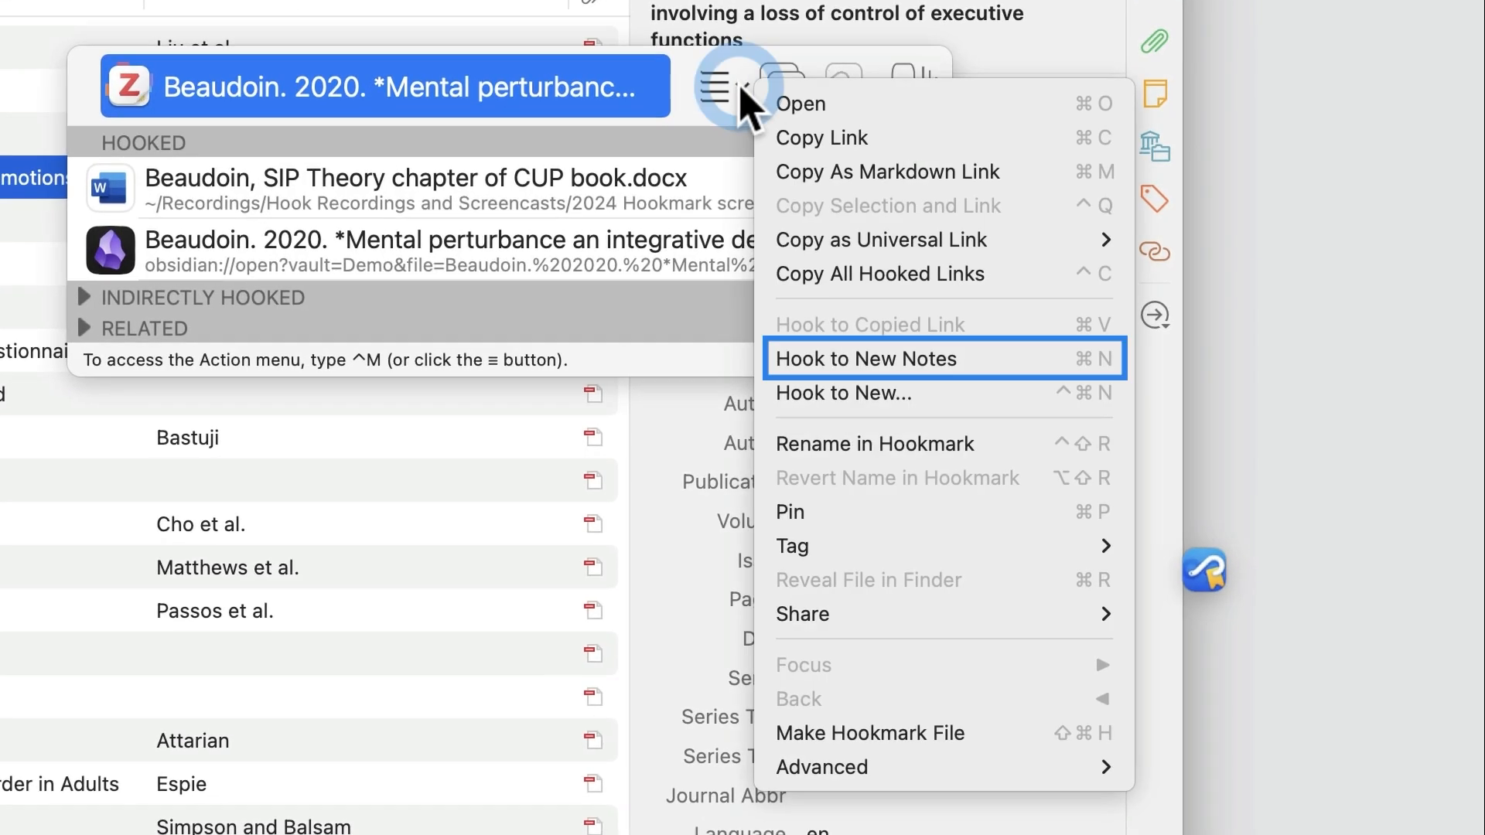
{"action": "mouse_move", "coordinate": [932, 358]}
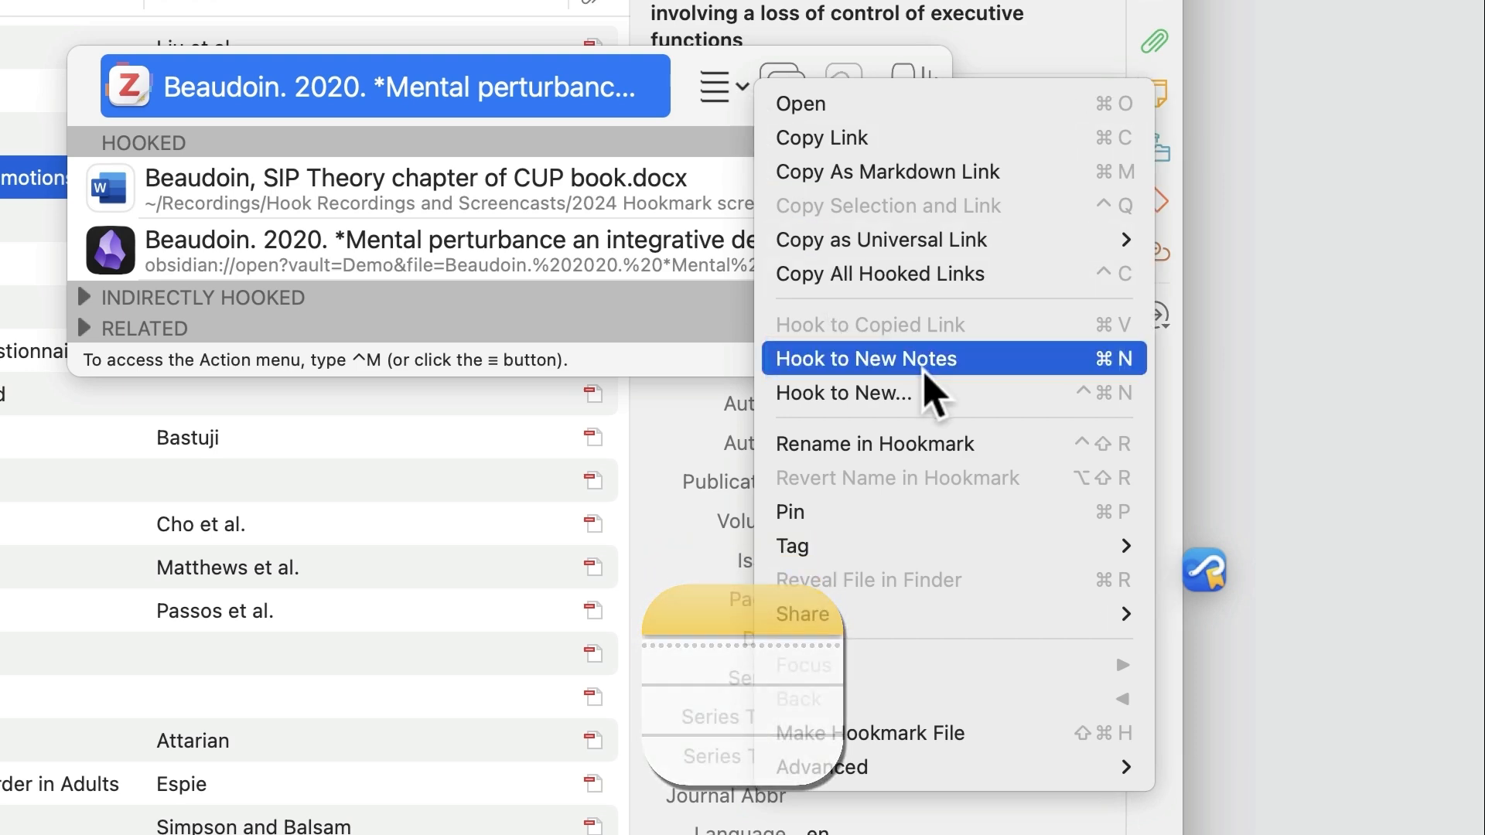
{"action": "left_click", "coordinate": [863, 357]}
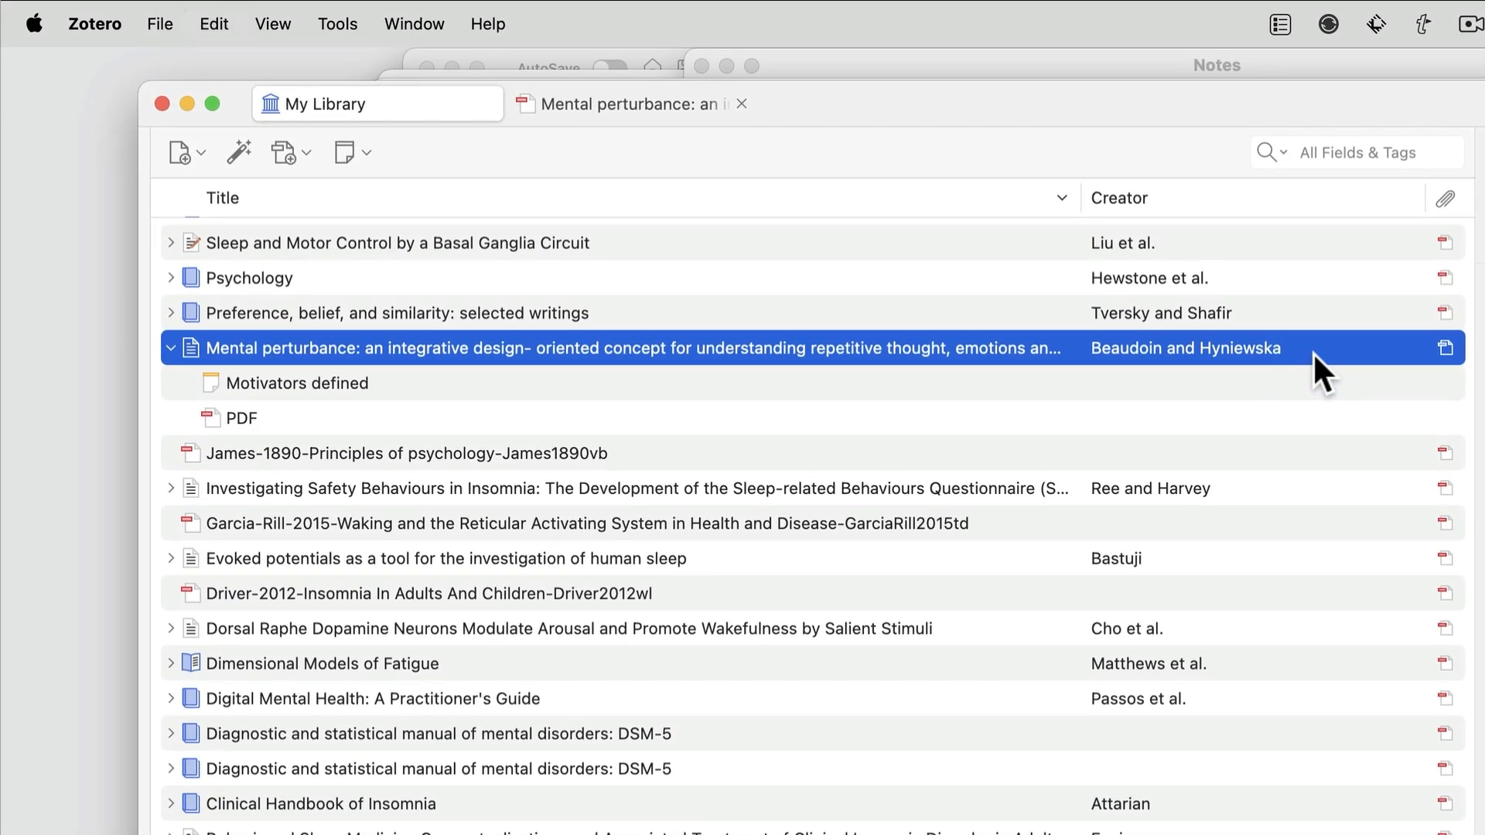
{"action": "mouse_move", "coordinate": [700, 351]}
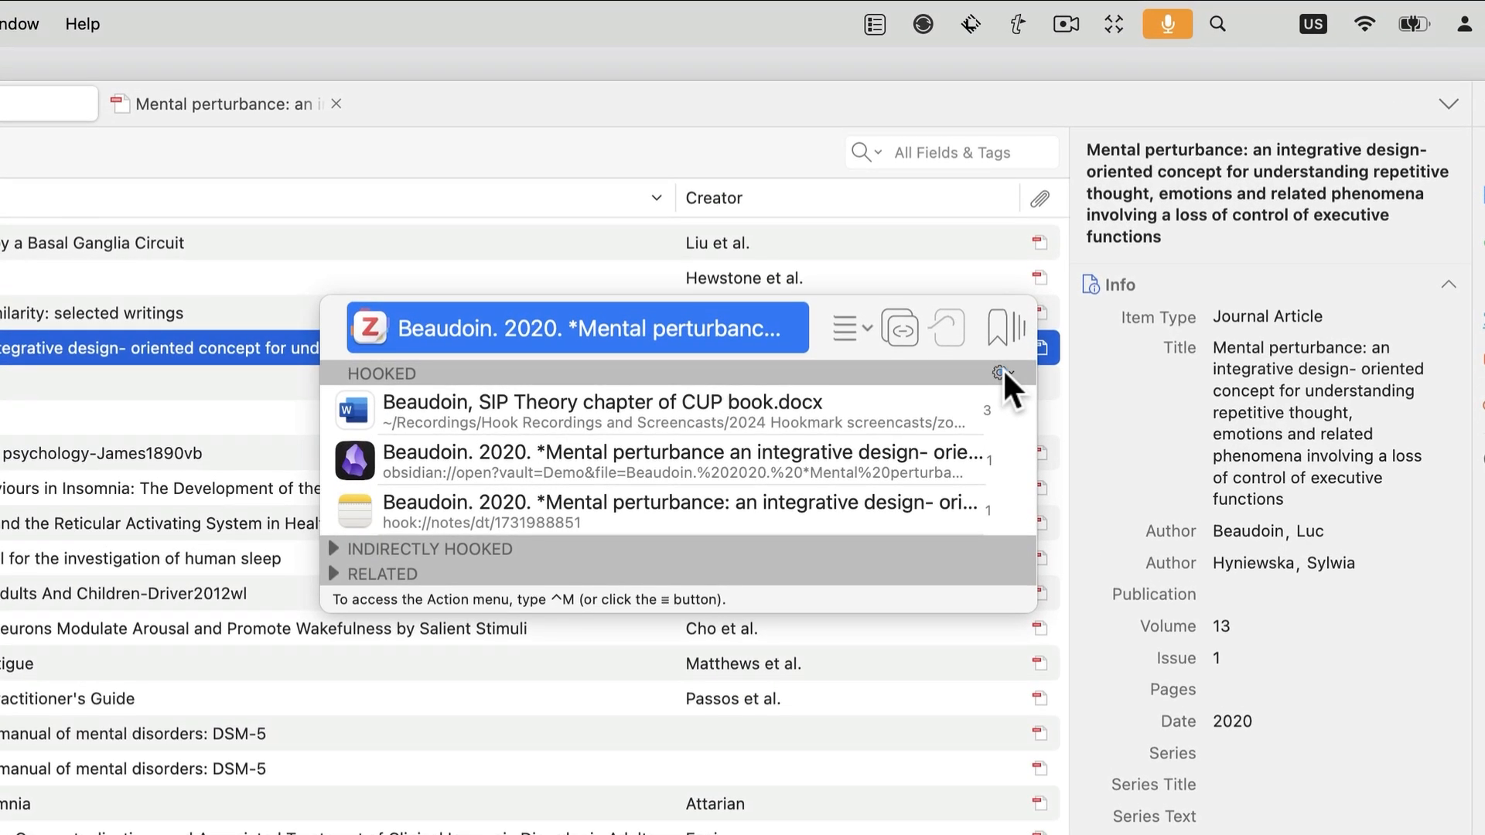
{"action": "left_click", "coordinate": [1003, 373]}
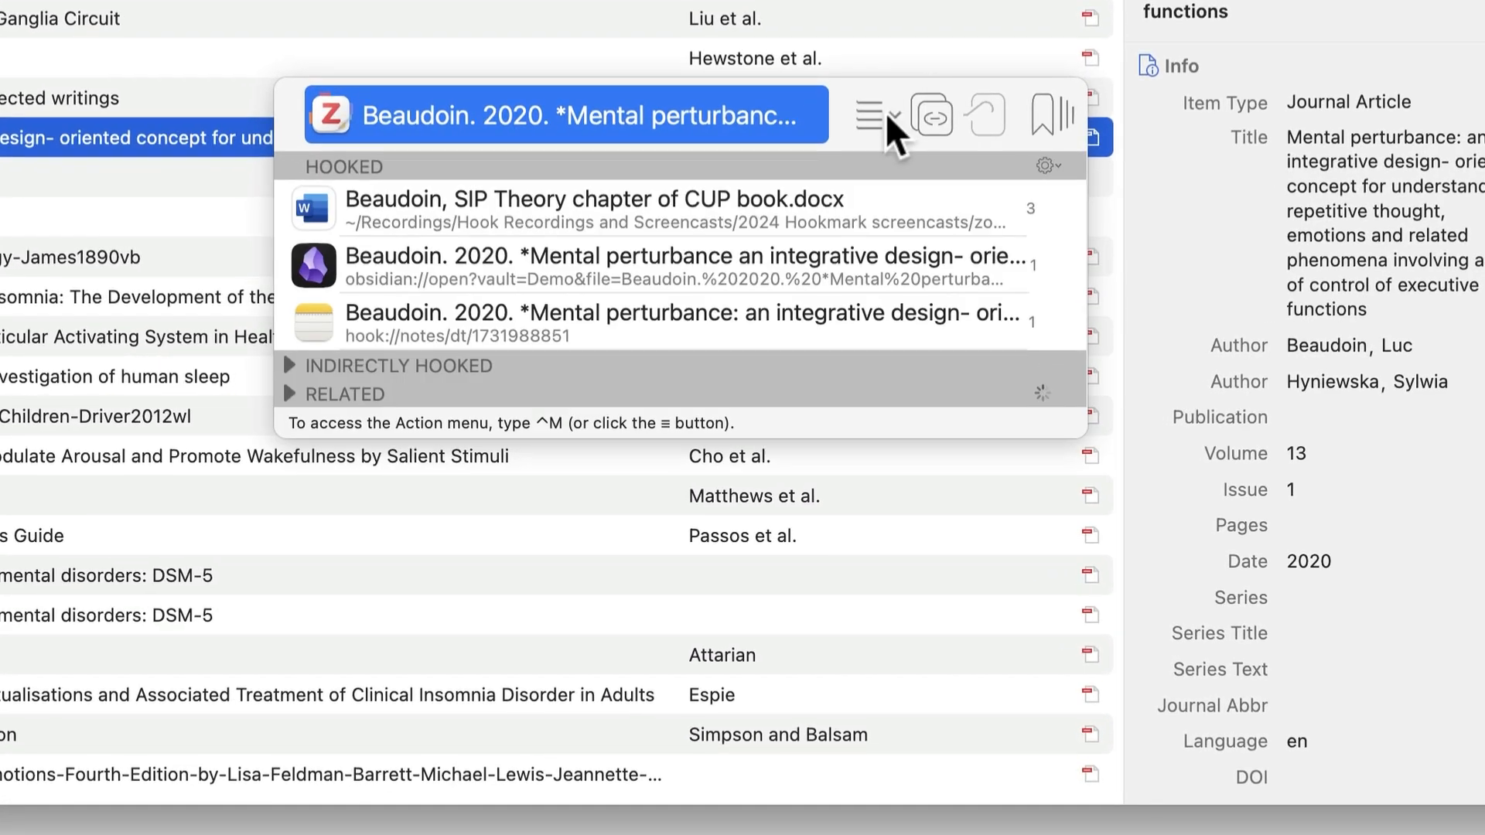
Make a Hookmark File (⇧⌘H) for the Beaudoin 2020 paper from the Action menu
{"action": "left_click", "coordinate": [868, 116]}
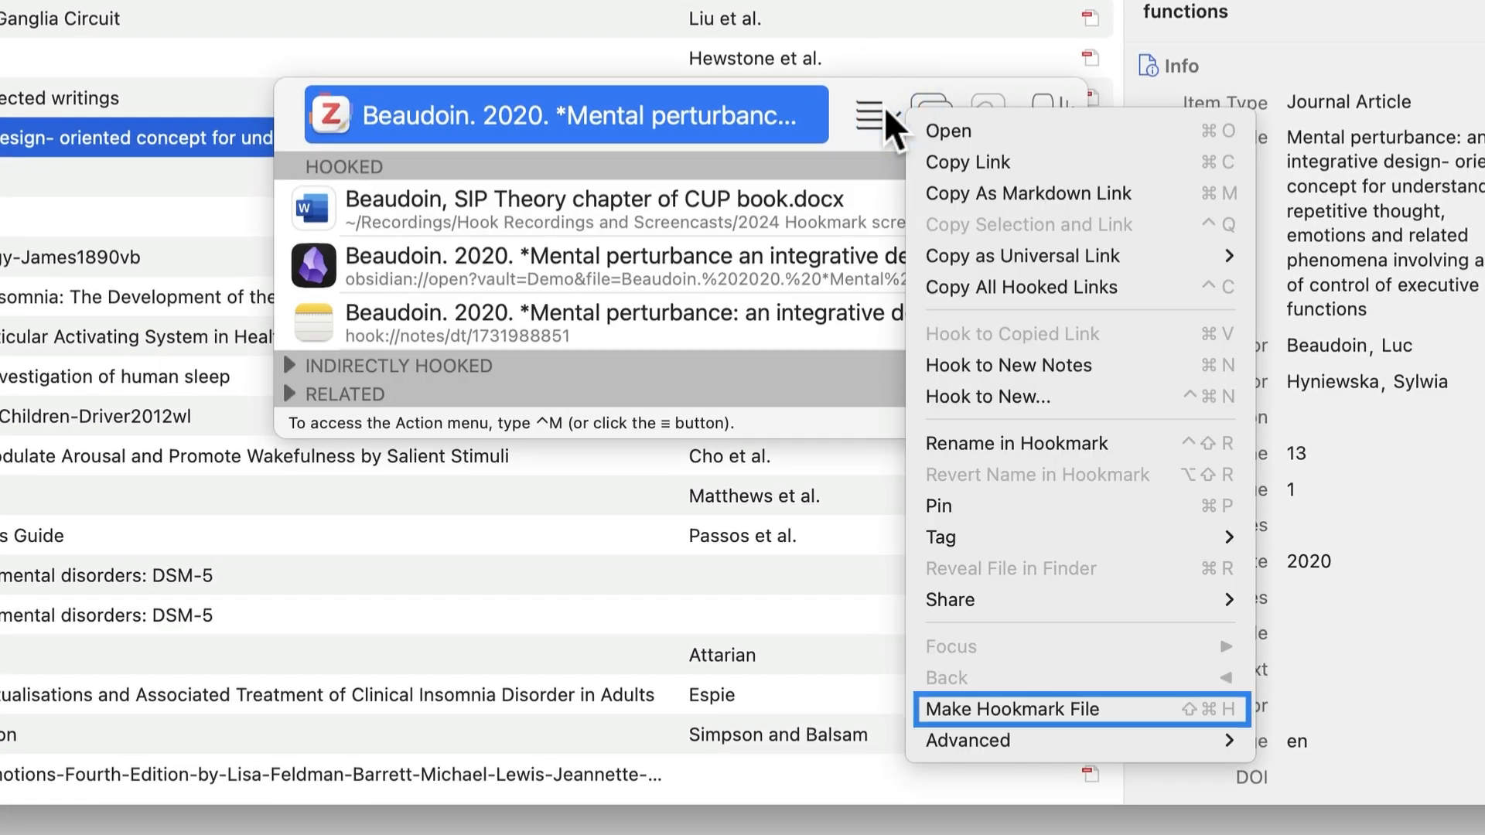
{"action": "mouse_move", "coordinate": [1001, 716]}
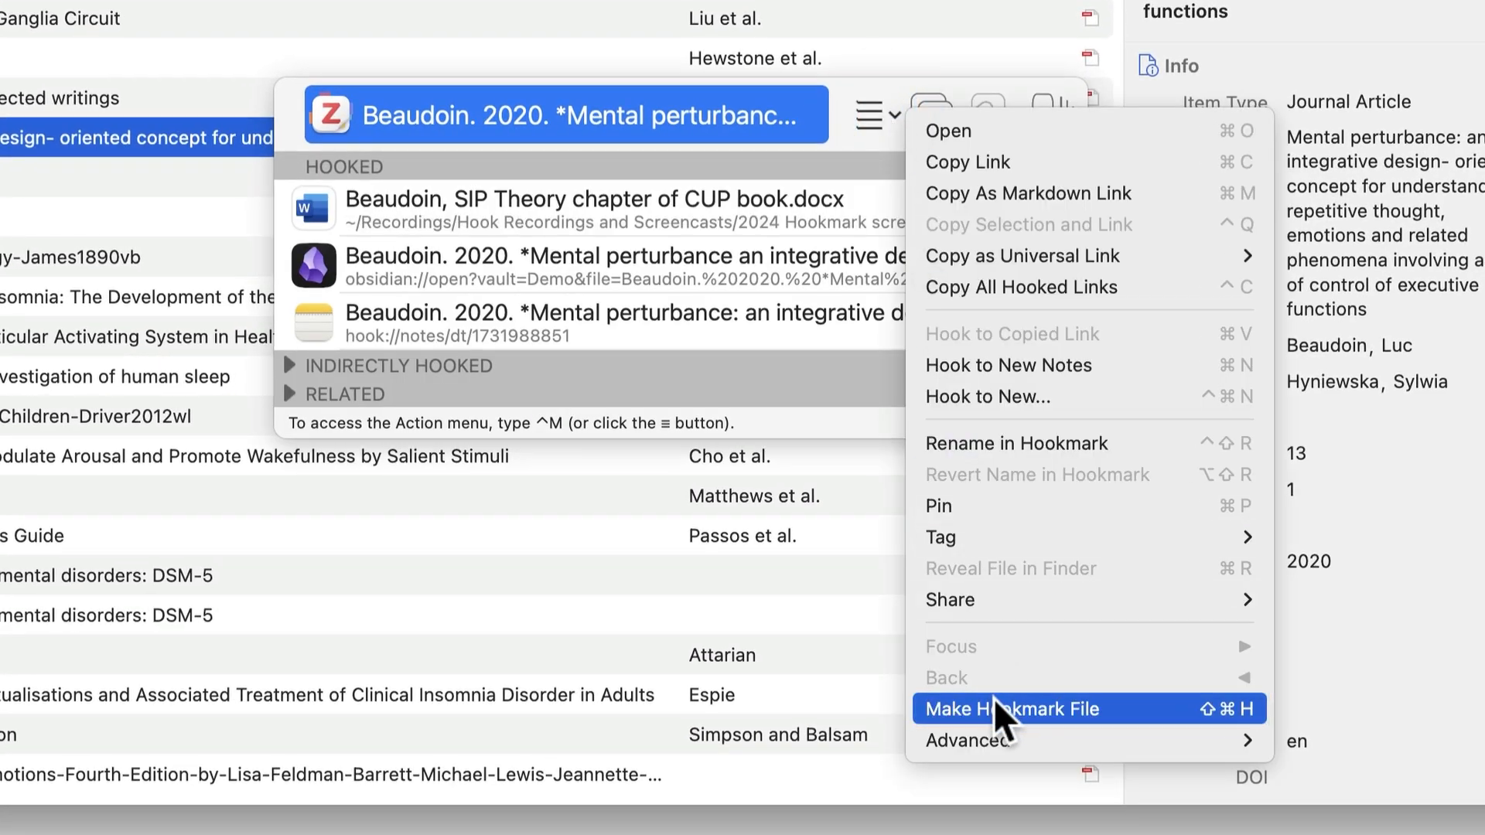
{"action": "left_click", "coordinate": [1010, 709]}
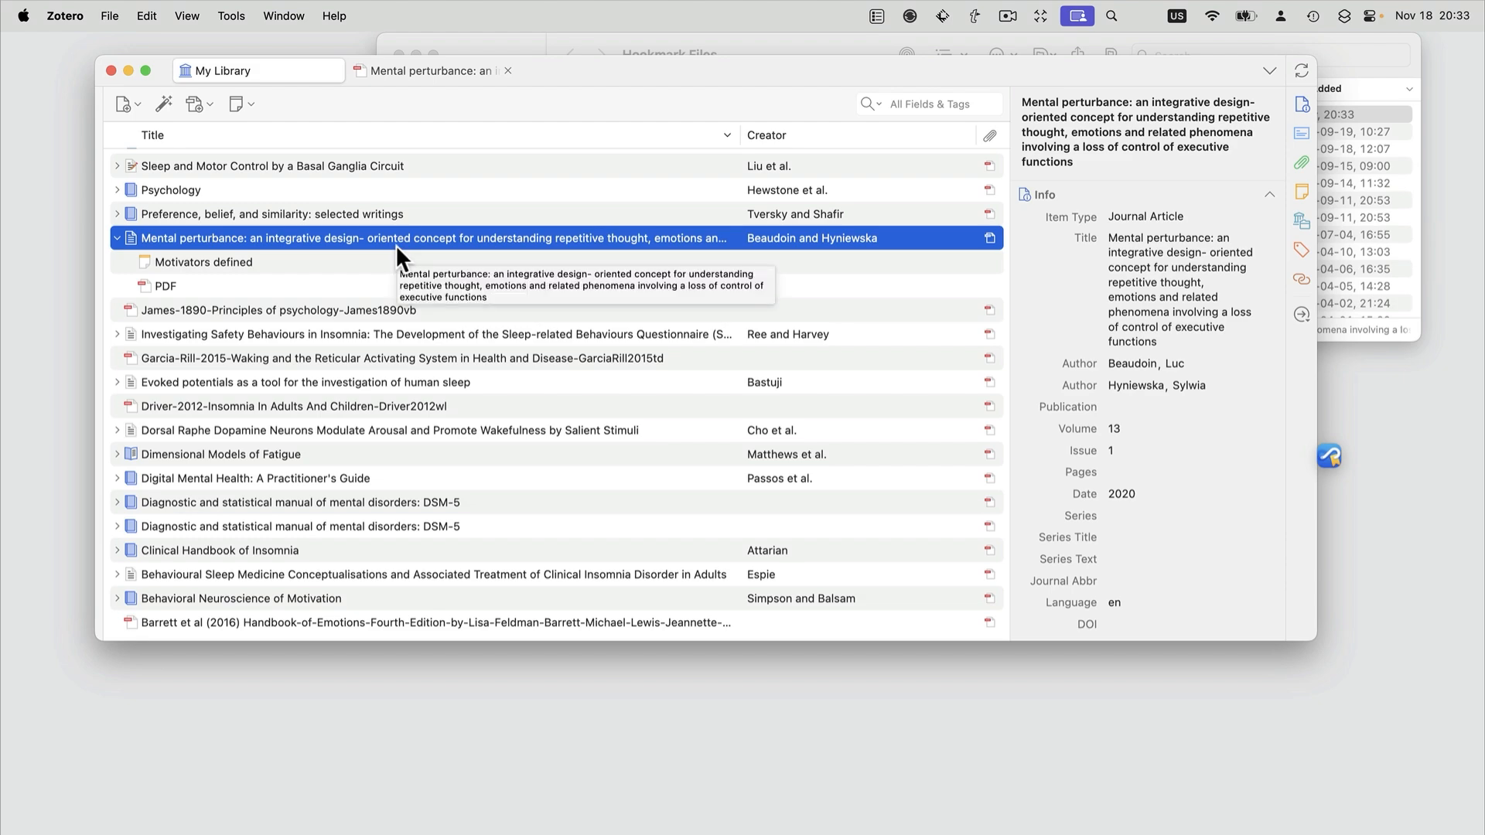
{"action": "mouse_move", "coordinate": [419, 249]}
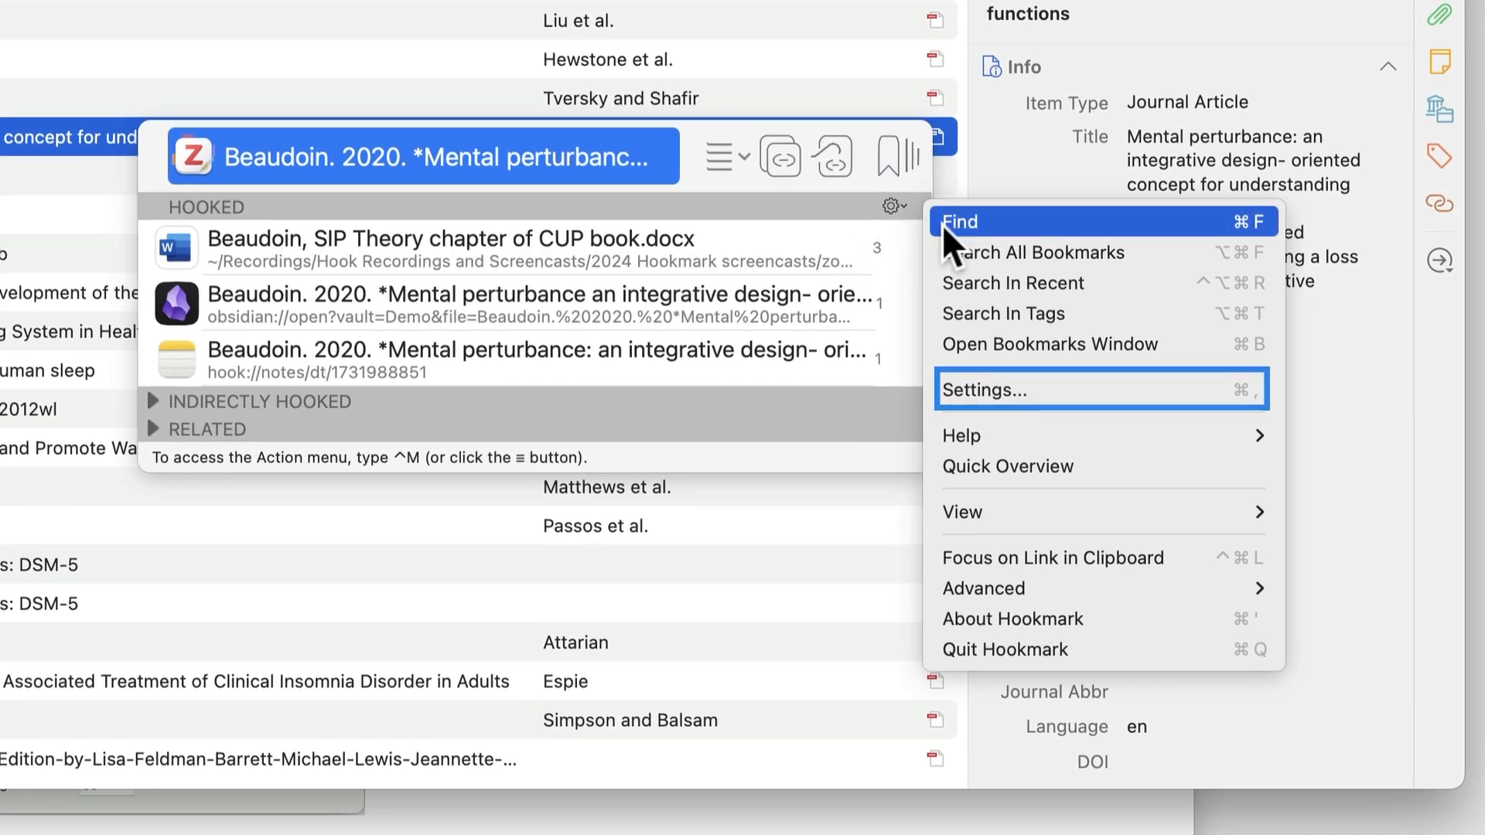
Review Hookmark's General, Shortcuts and Email settings, with Mail set for email links
{"action": "left_click", "coordinate": [988, 390]}
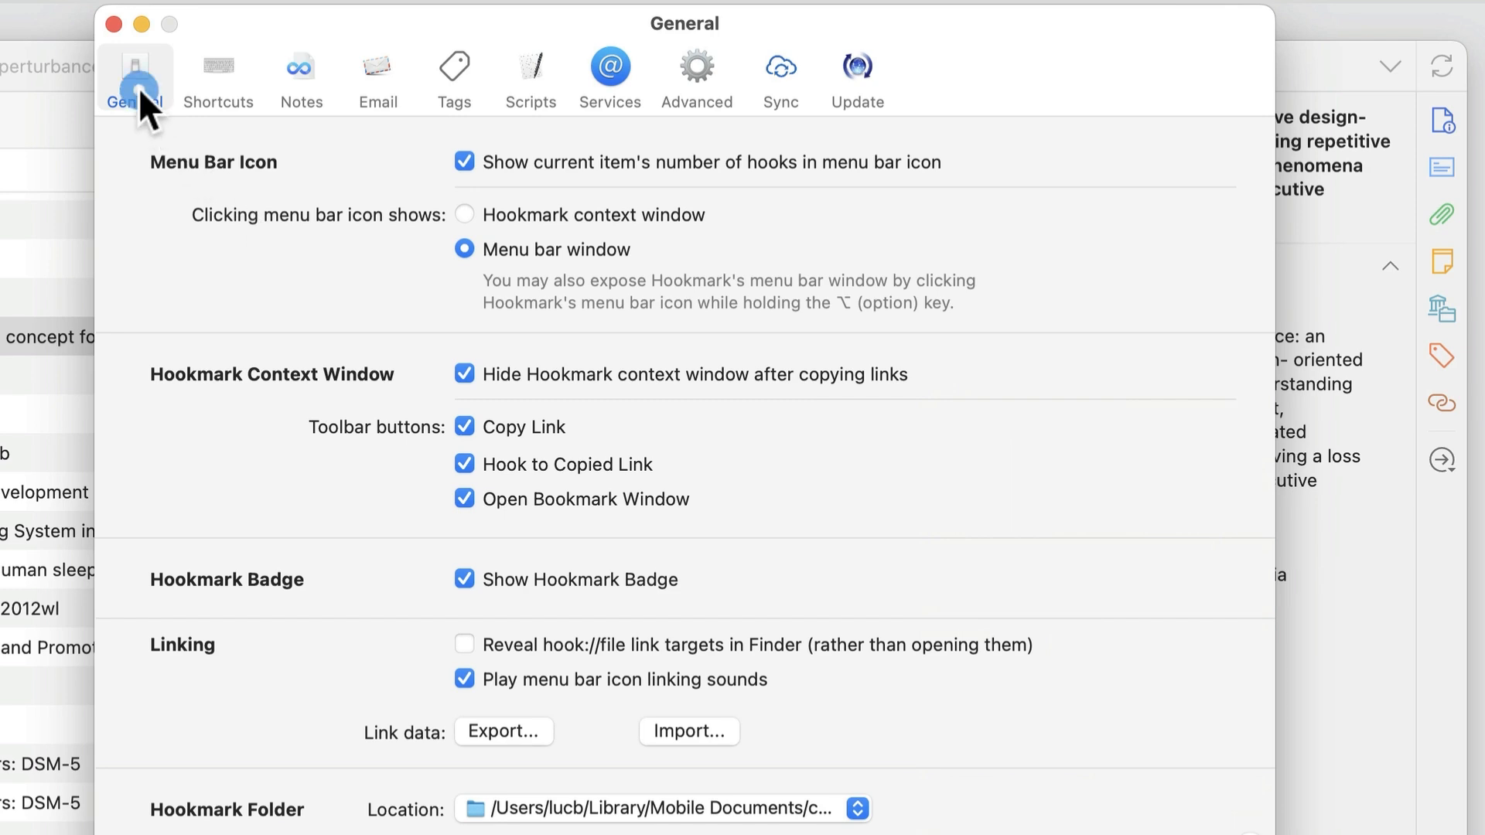
{"action": "left_click", "coordinate": [217, 76]}
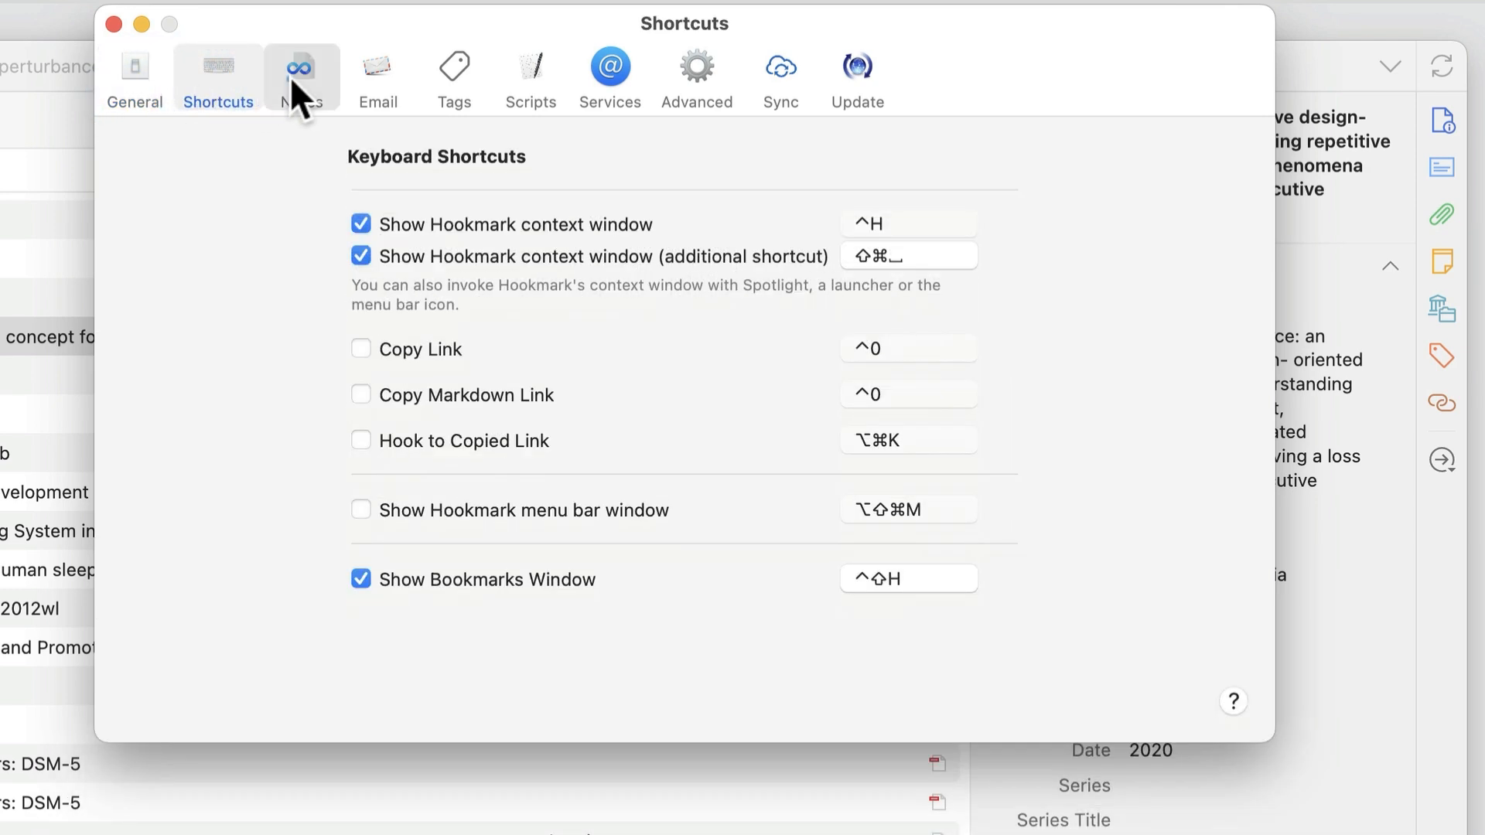
{"action": "left_click", "coordinate": [378, 71]}
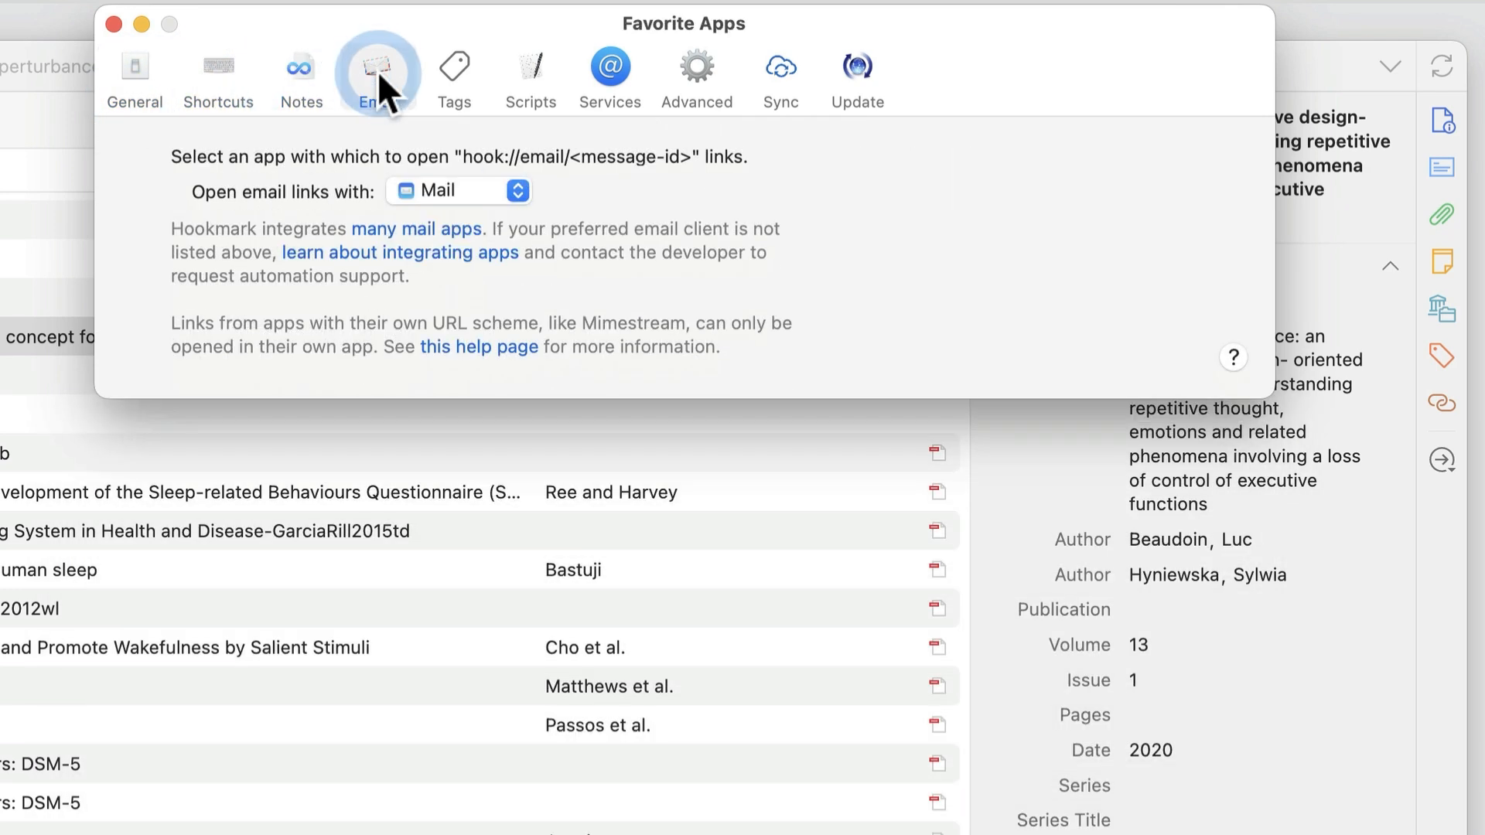